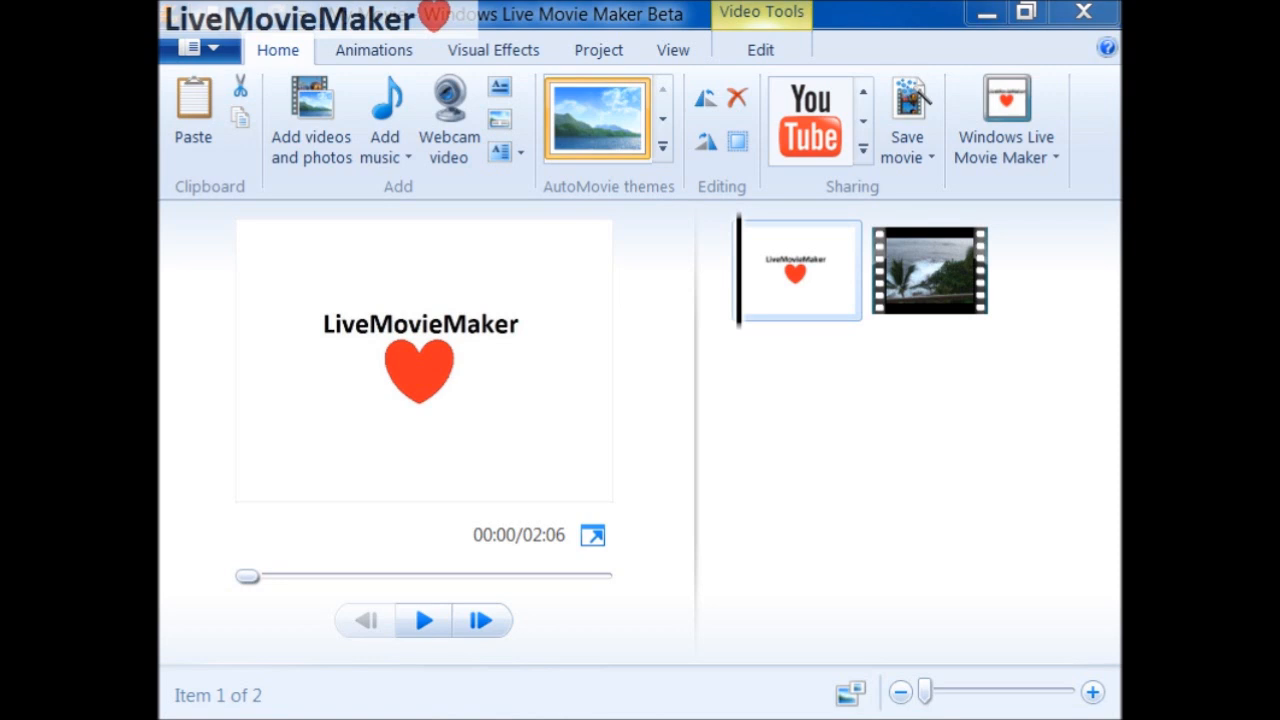
mouse_move(796, 253)
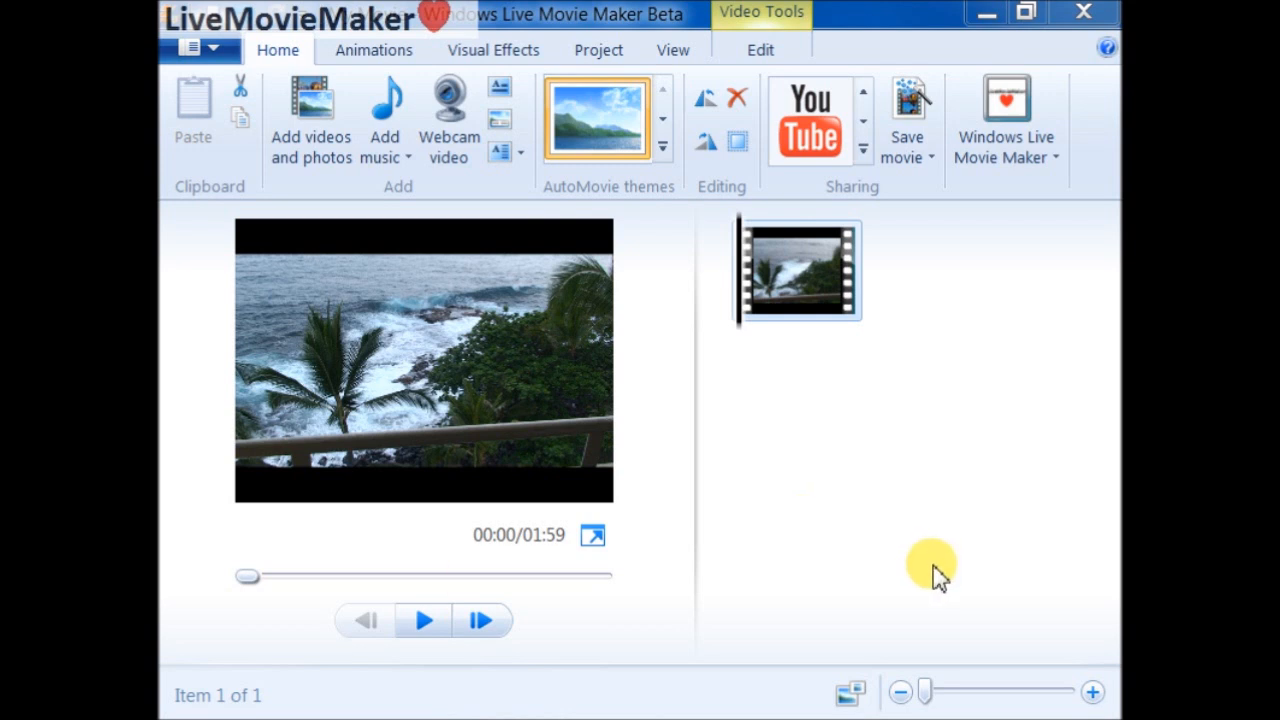
mouse_move(939, 315)
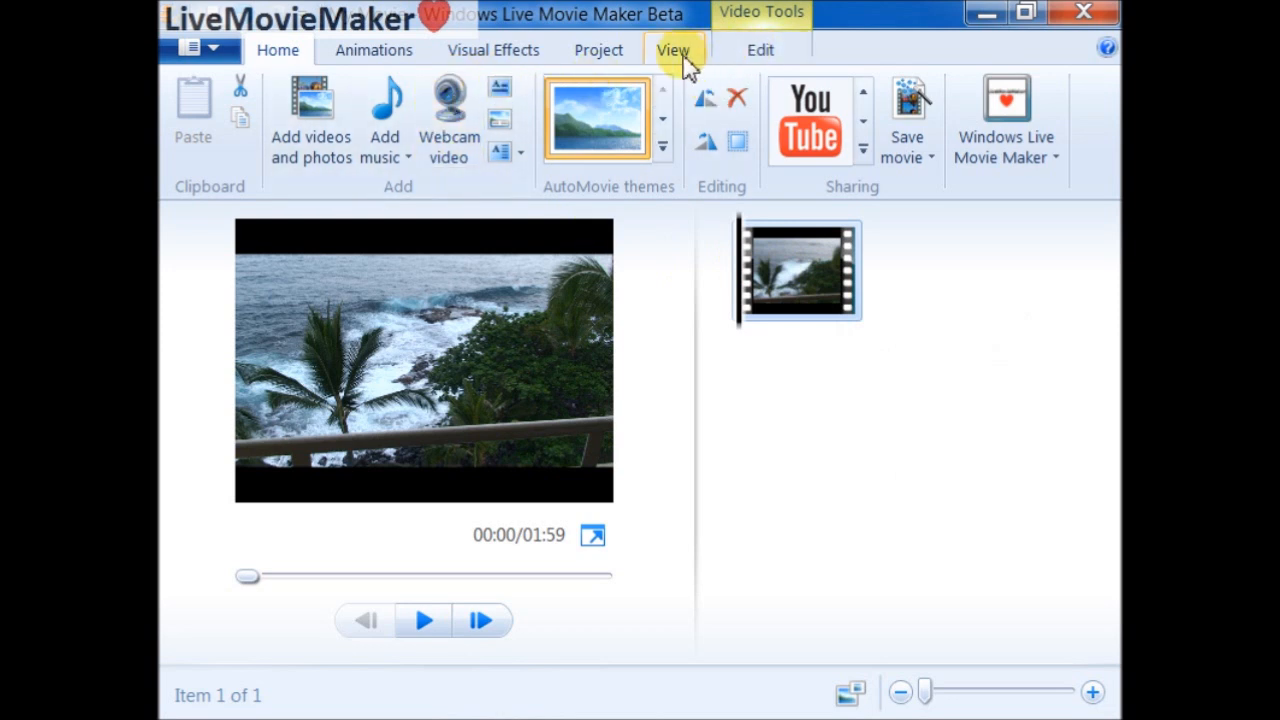
Step: Switch the project aspect ratio to Widescreen (16:9)
click(598, 50)
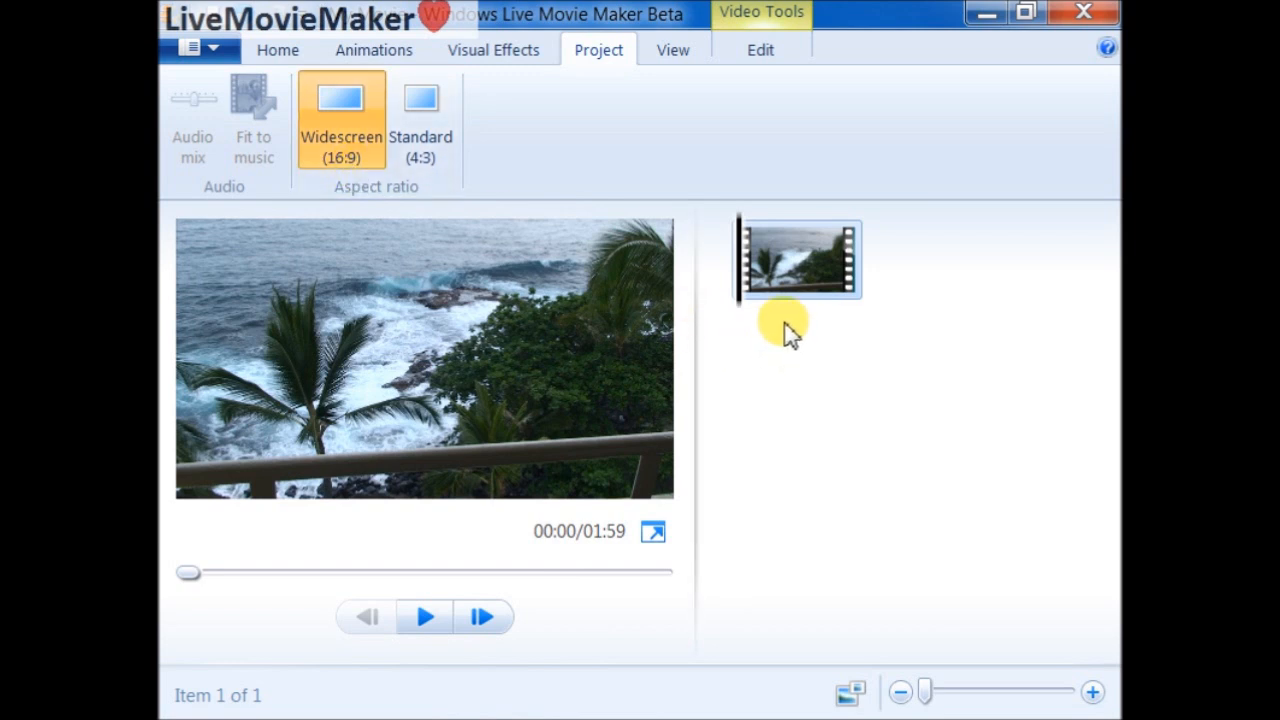
mouse_move(528, 453)
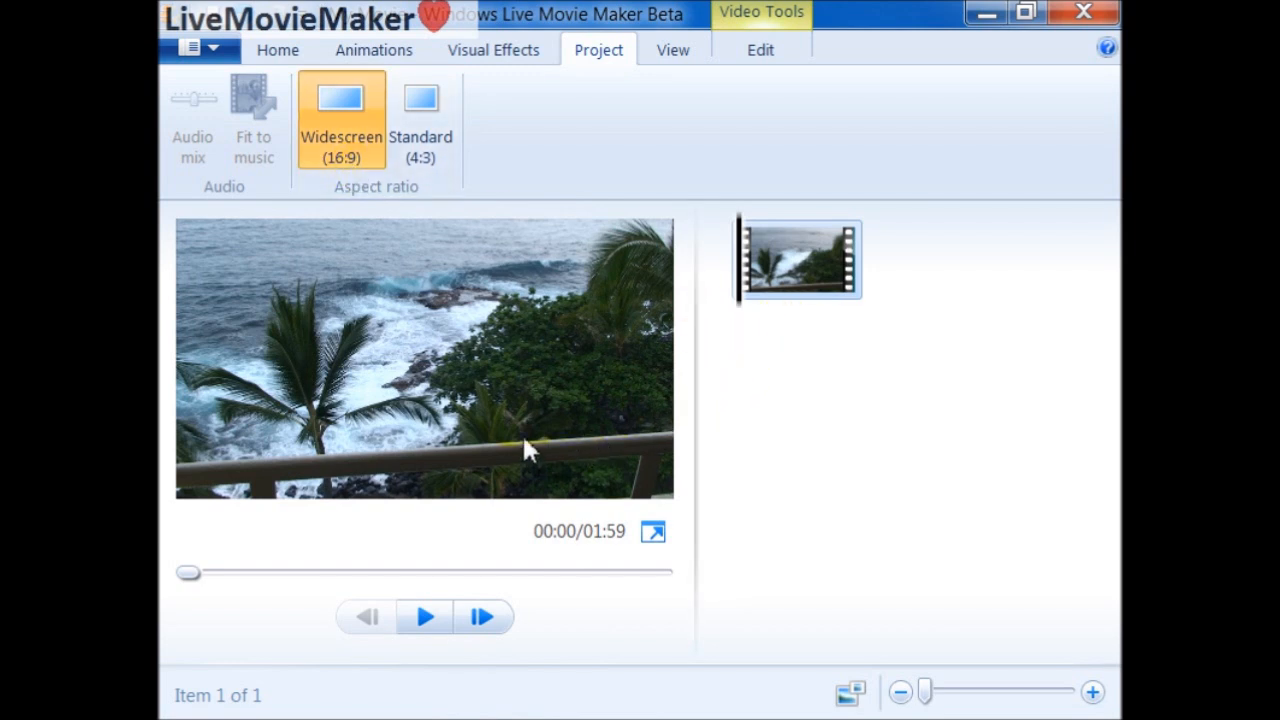
mouse_move(490, 315)
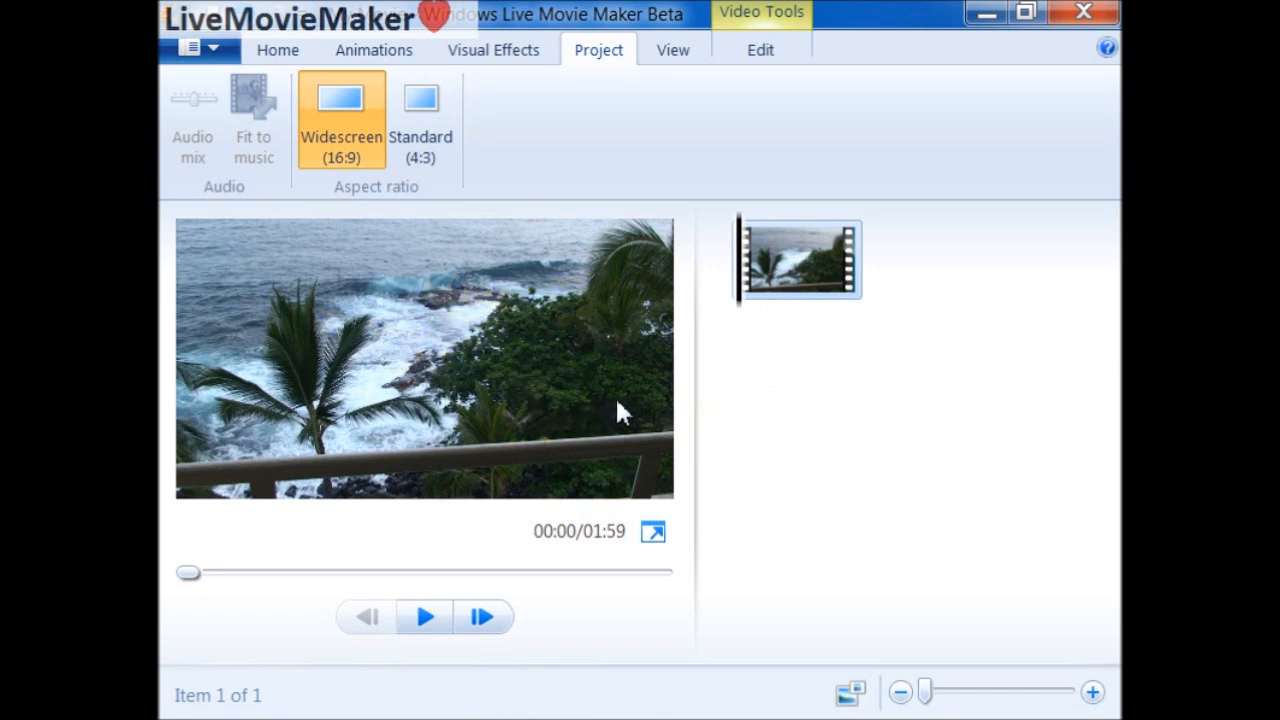
mouse_move(653, 533)
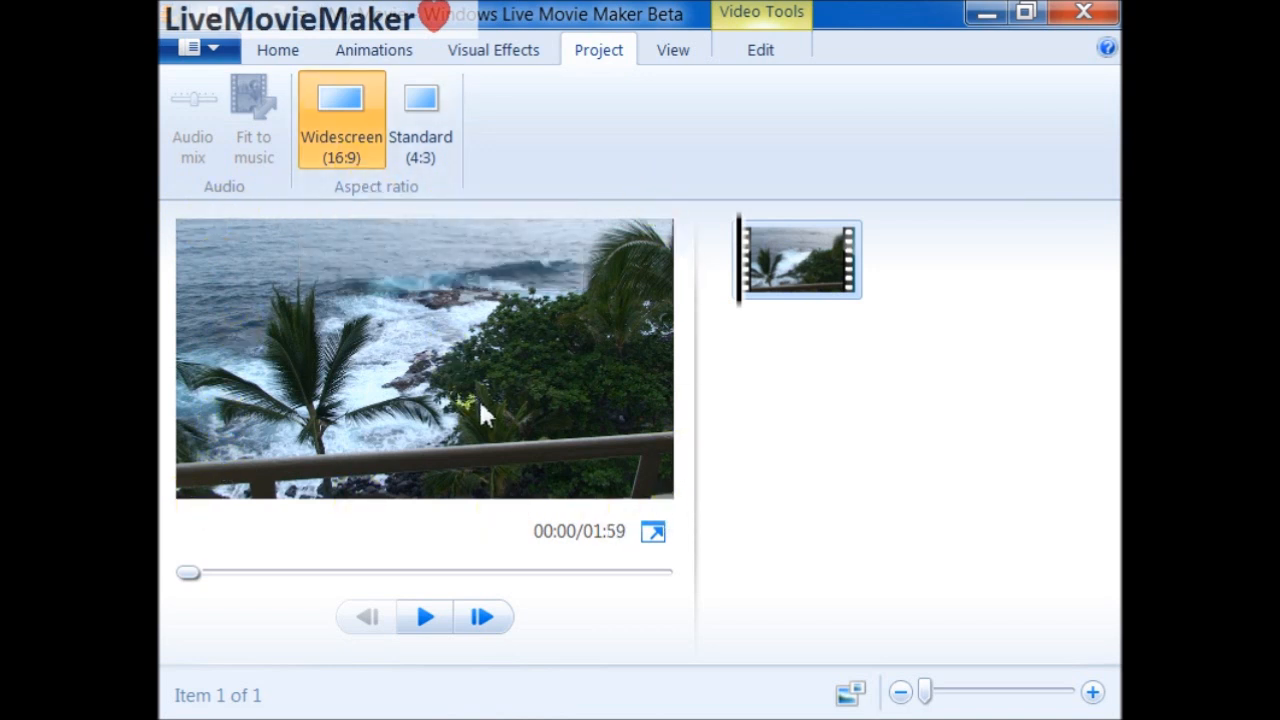
mouse_move(367, 175)
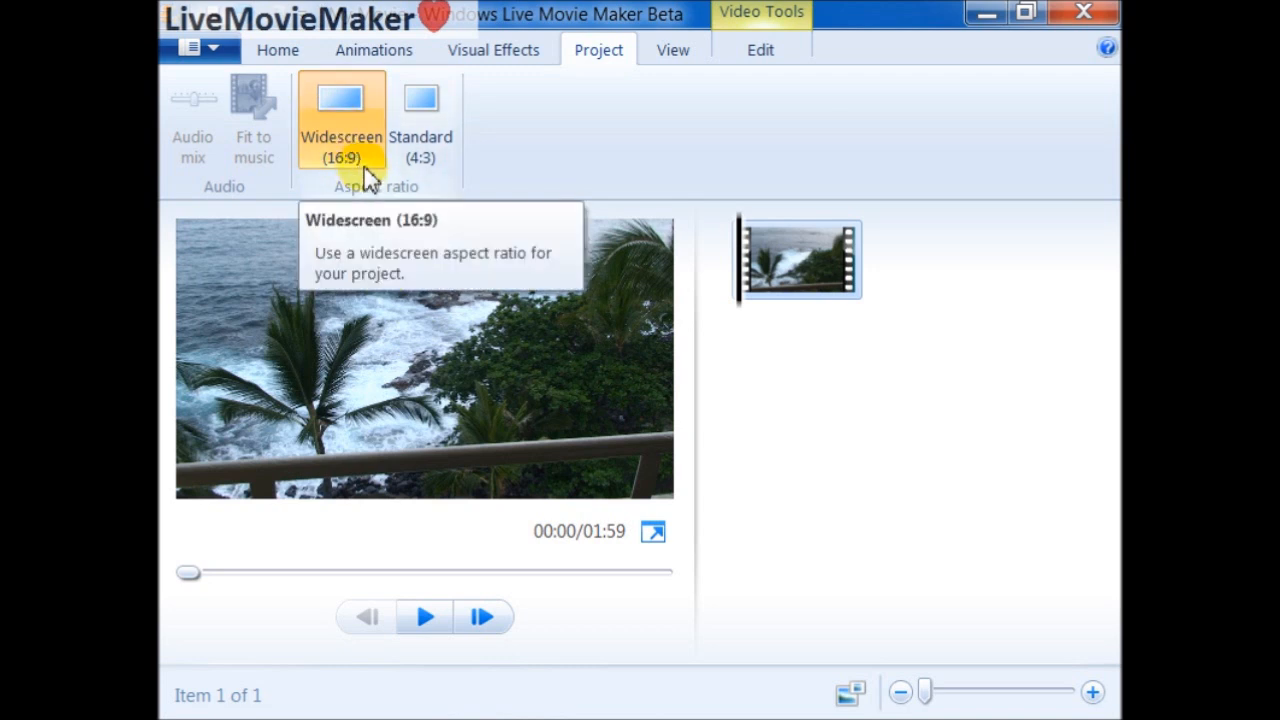
mouse_move(600, 440)
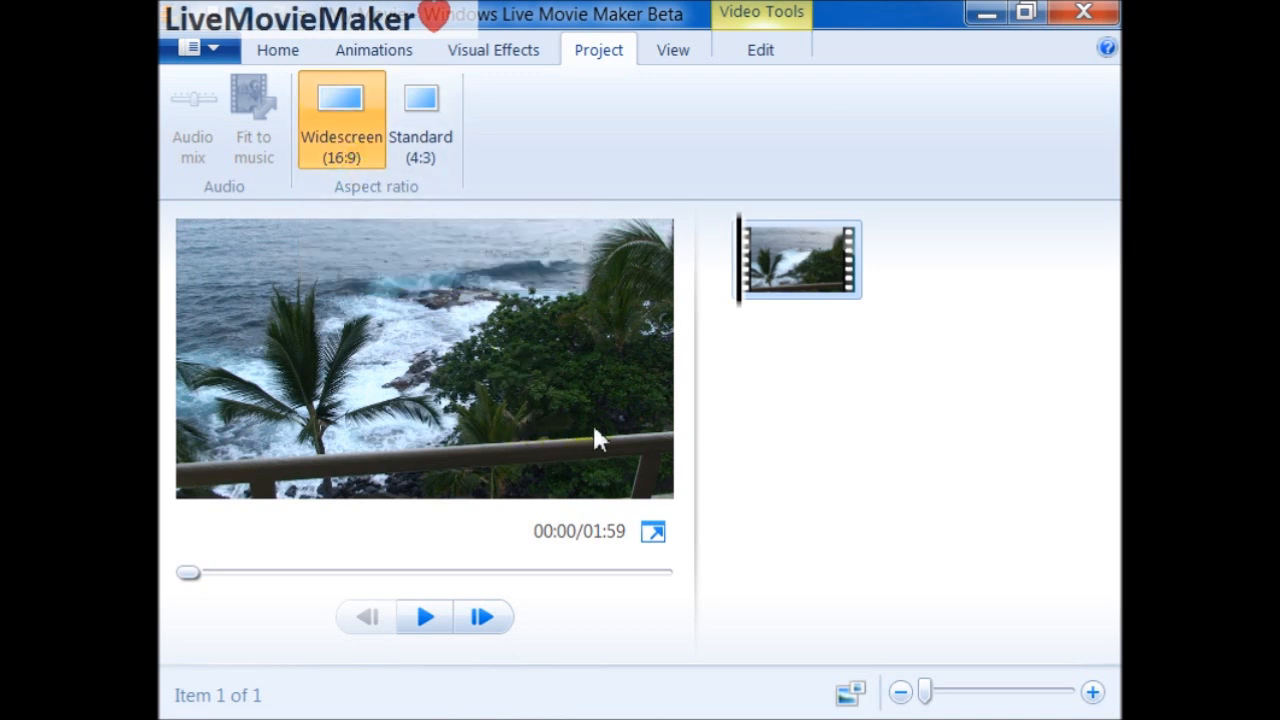
mouse_move(560, 397)
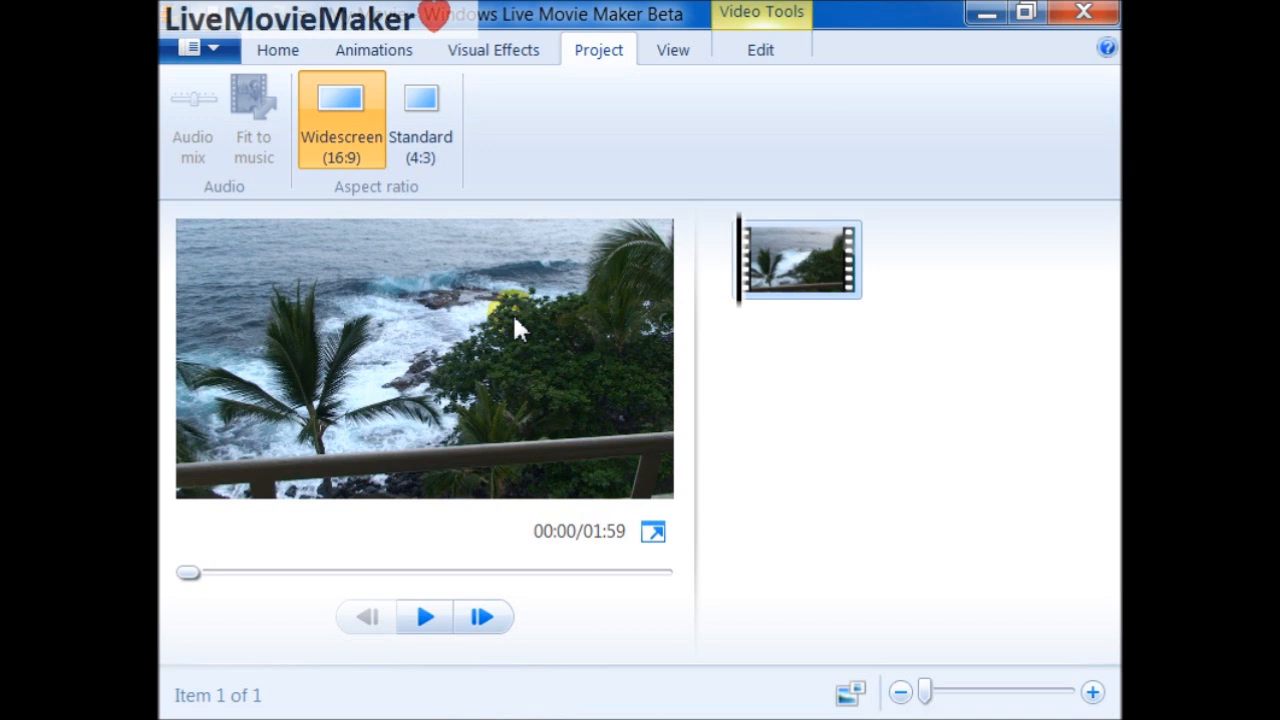
mouse_move(412, 258)
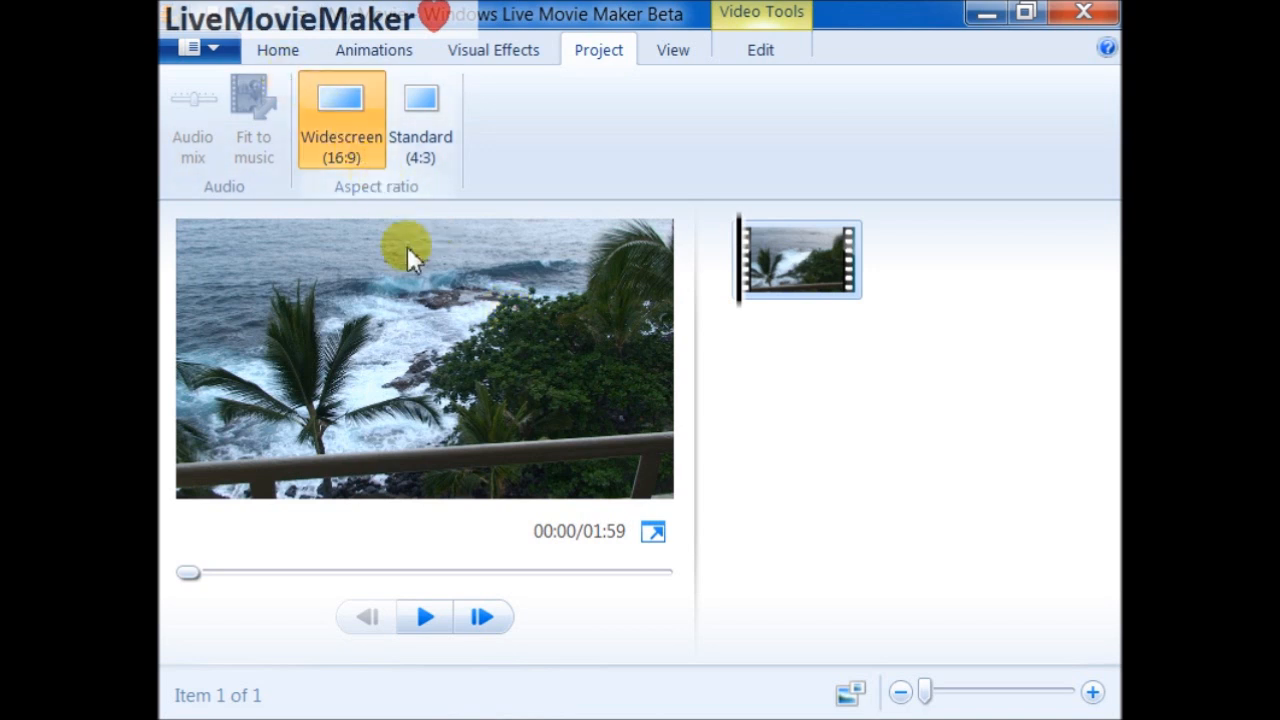
mouse_move(550, 275)
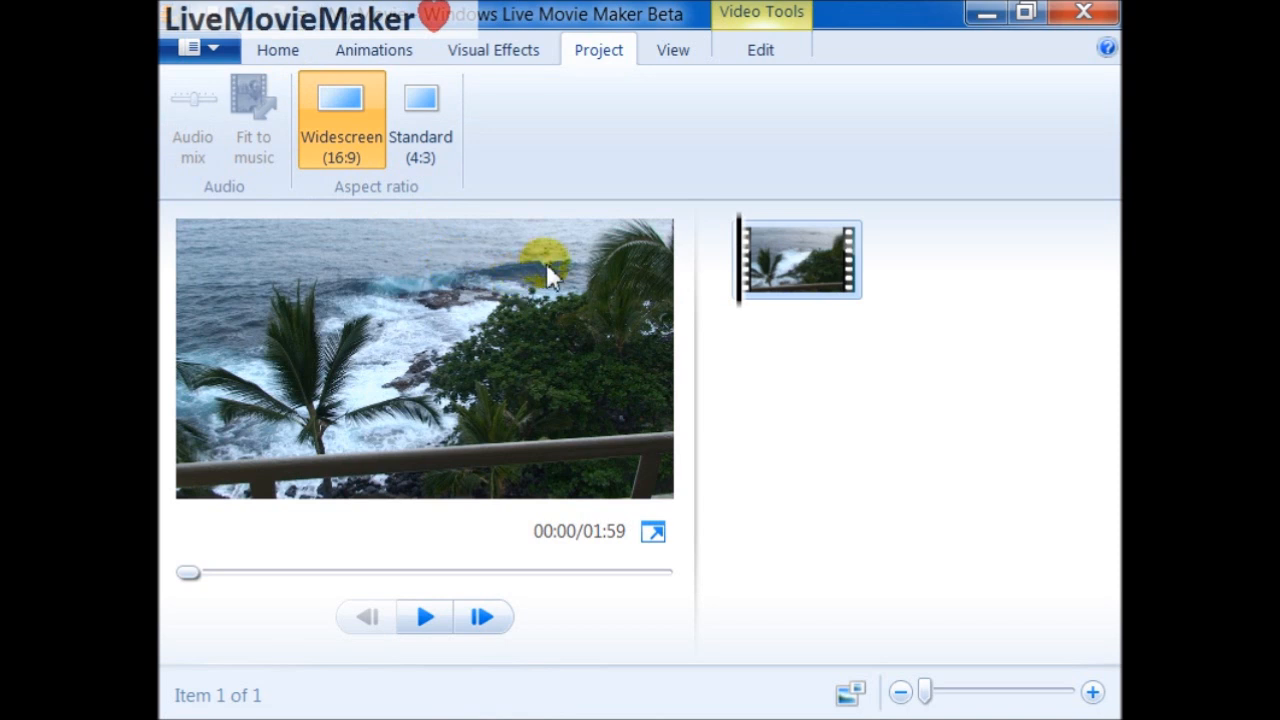
mouse_move(538, 280)
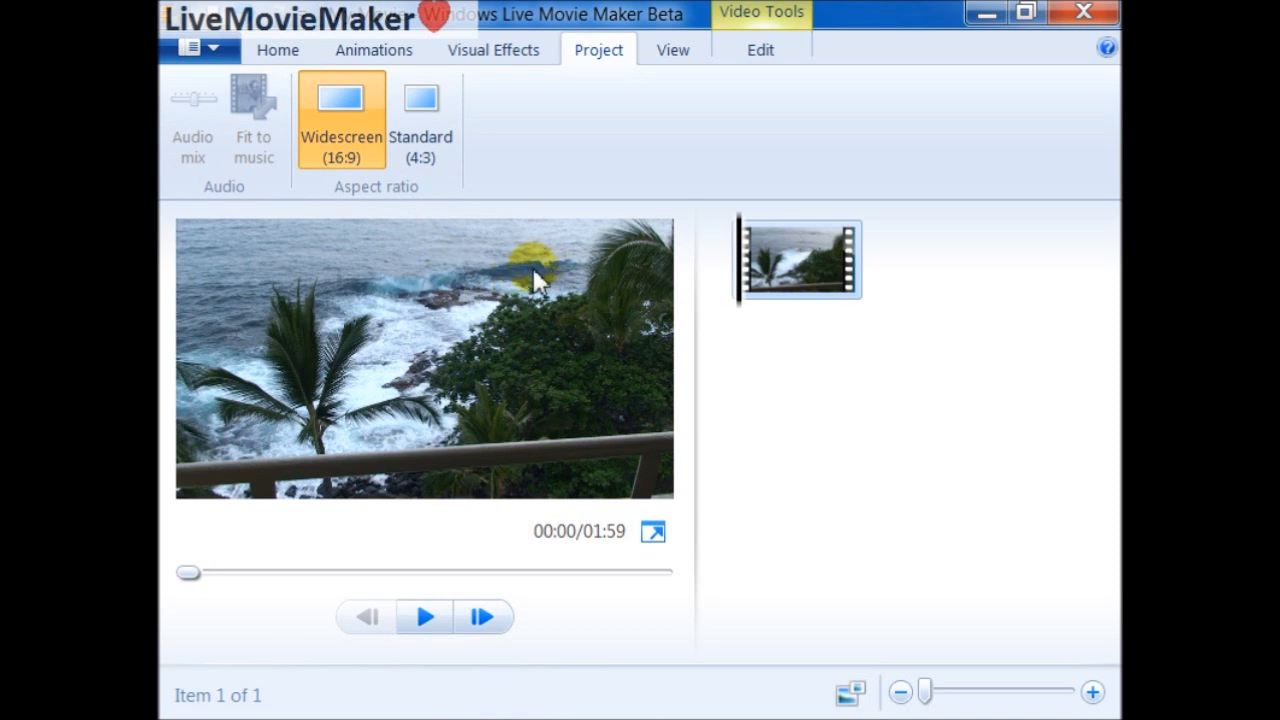
mouse_move(338, 172)
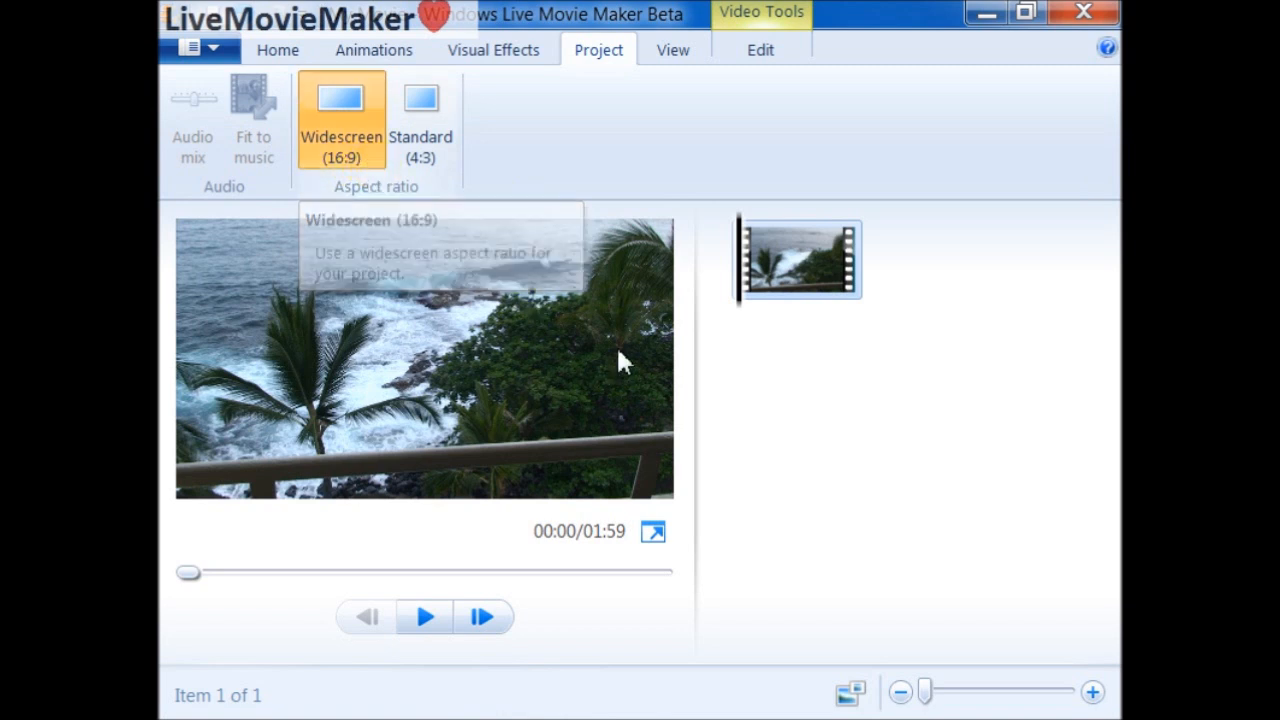
Step: Start a YouTube upload from the Home sharing options and sign in with the account password
click(278, 50)
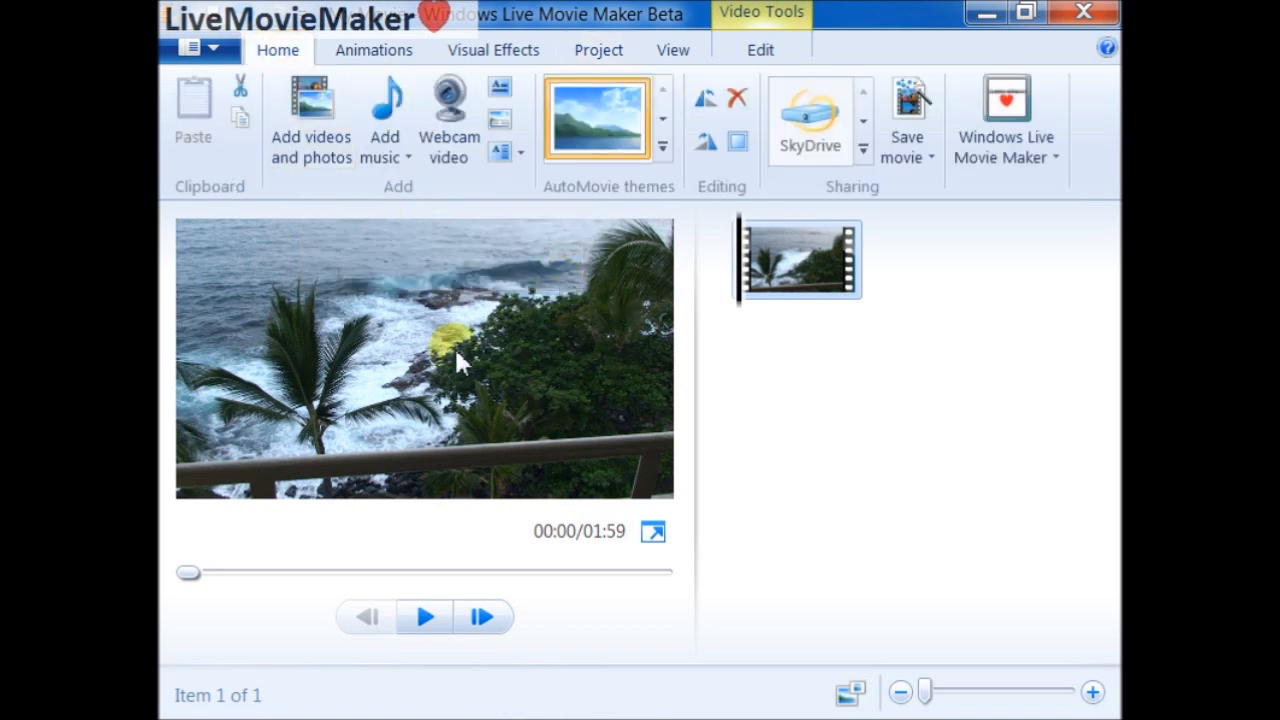
mouse_move(805, 285)
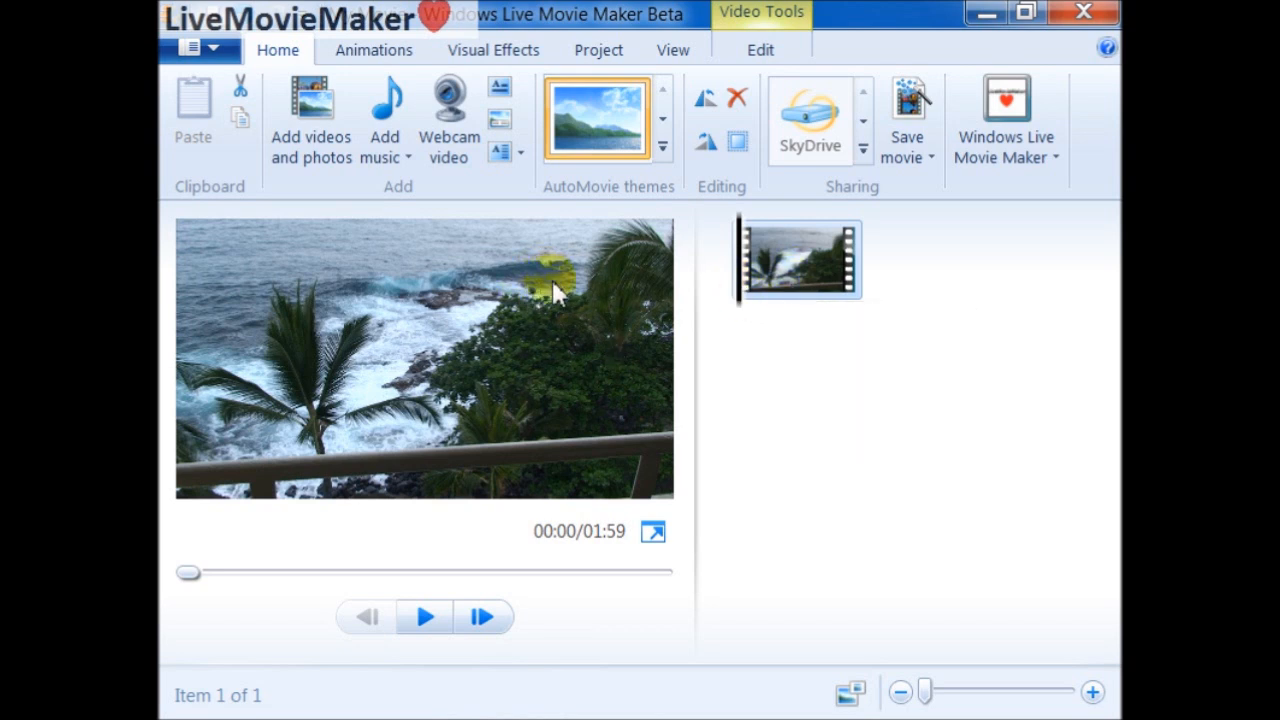
mouse_move(870, 132)
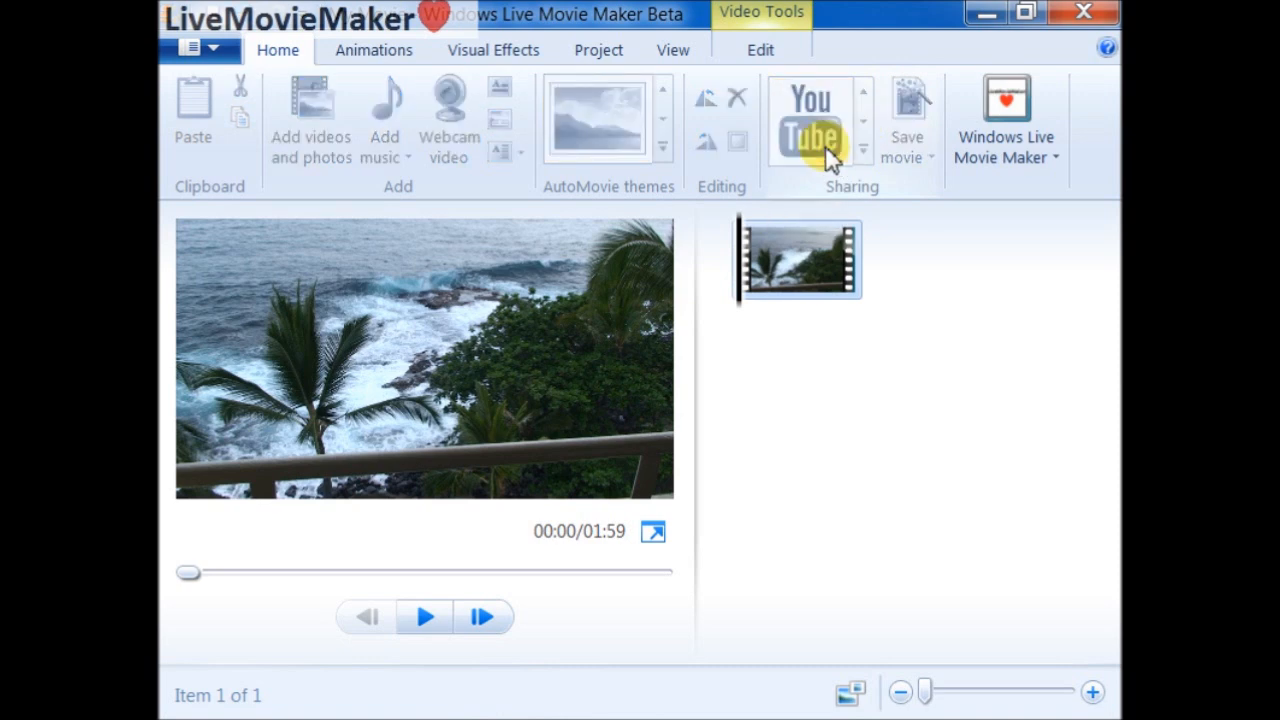
click(811, 120)
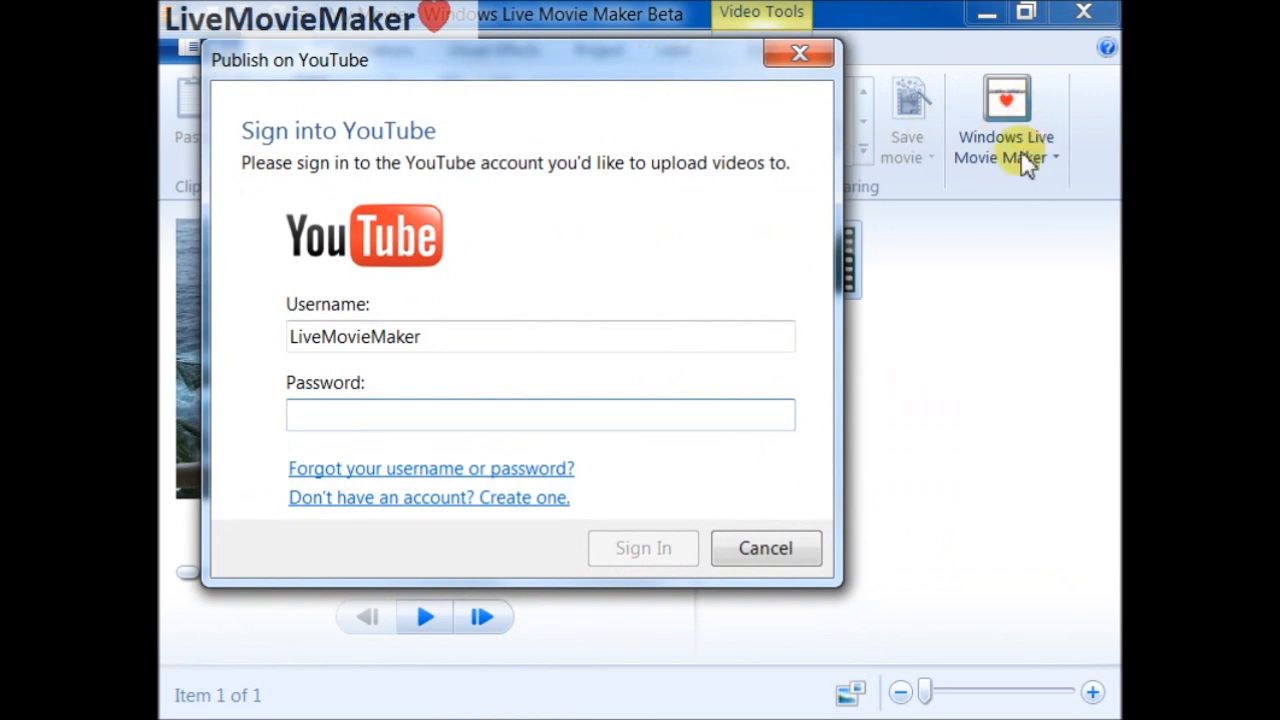
mouse_move(1037, 170)
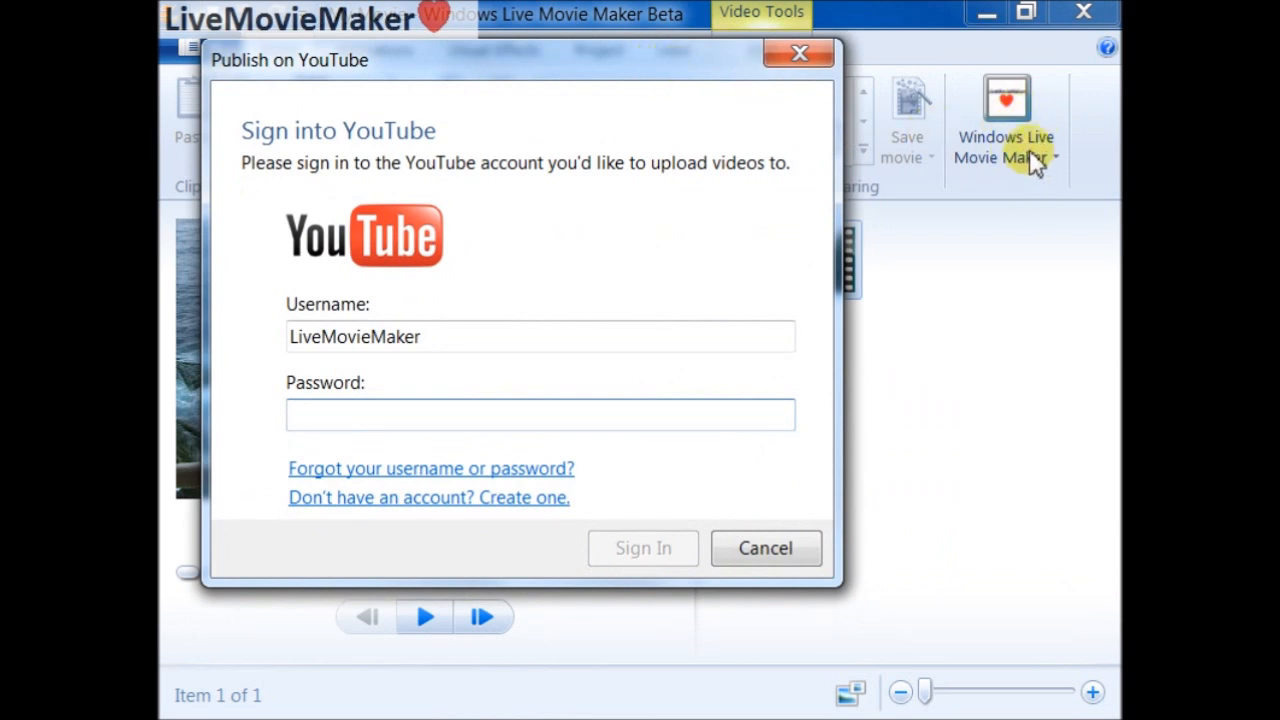
mouse_move(398, 408)
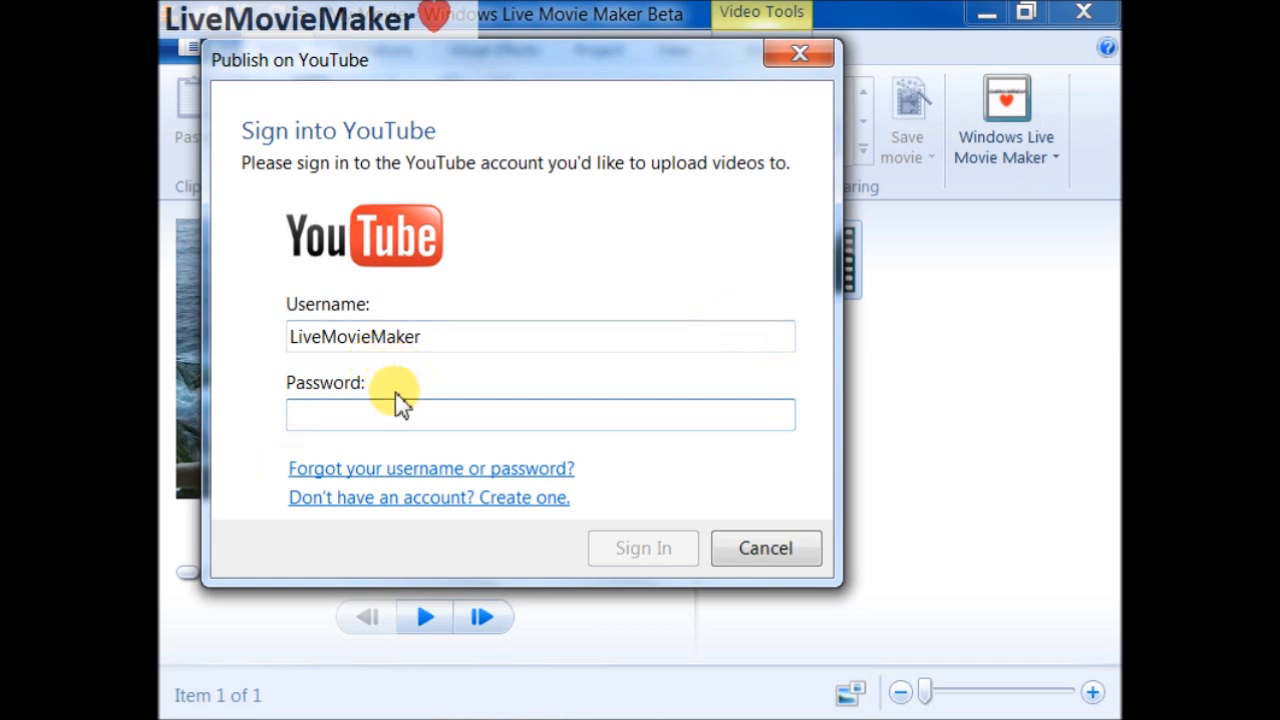
click(380, 415)
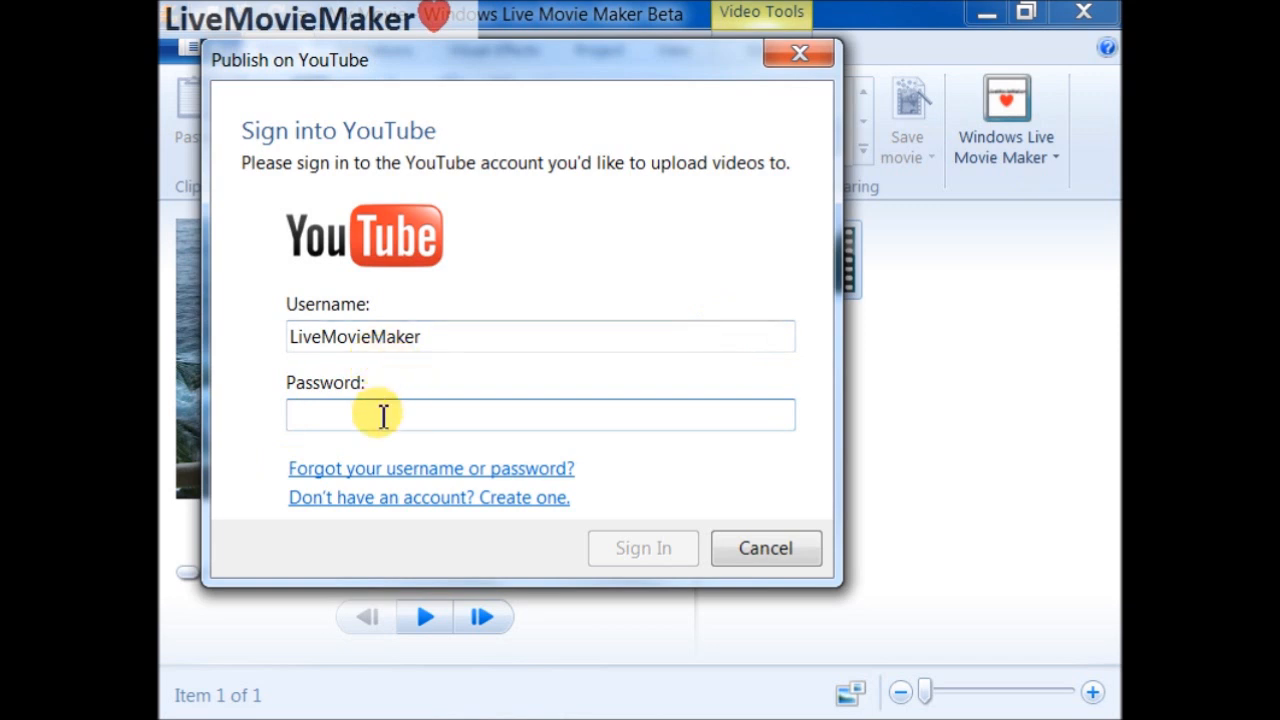
text(**)
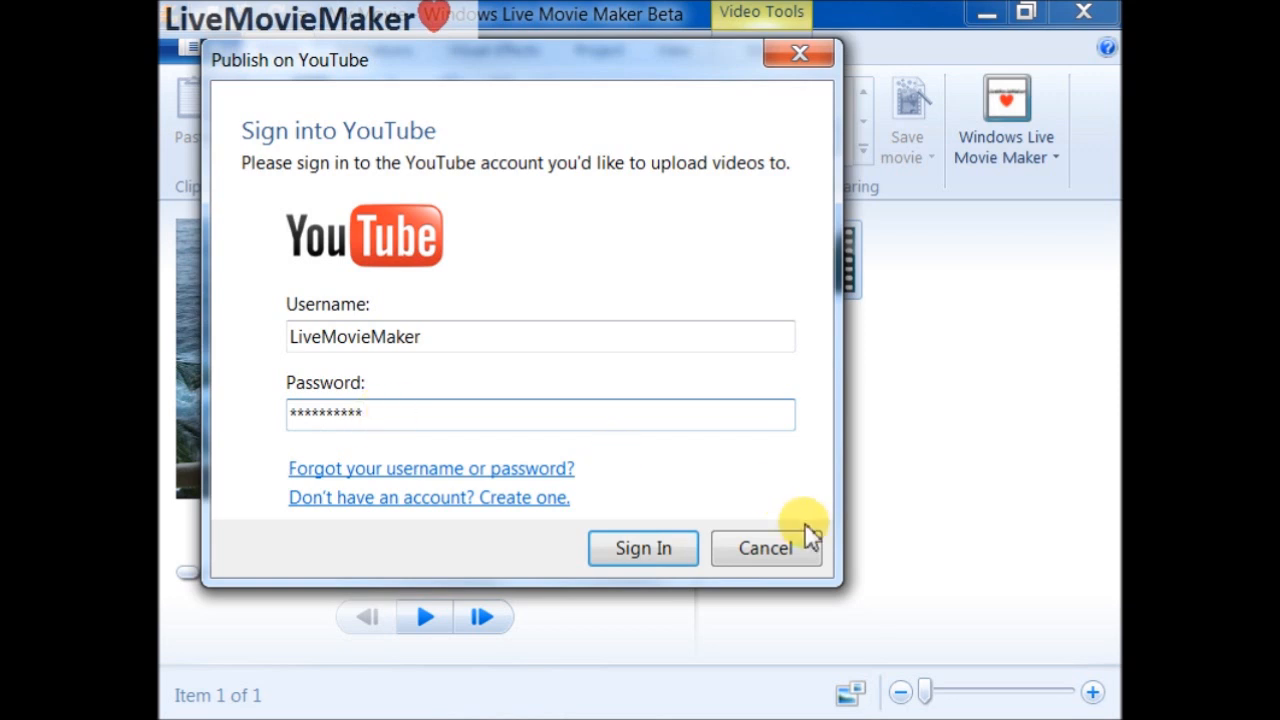
click(643, 548)
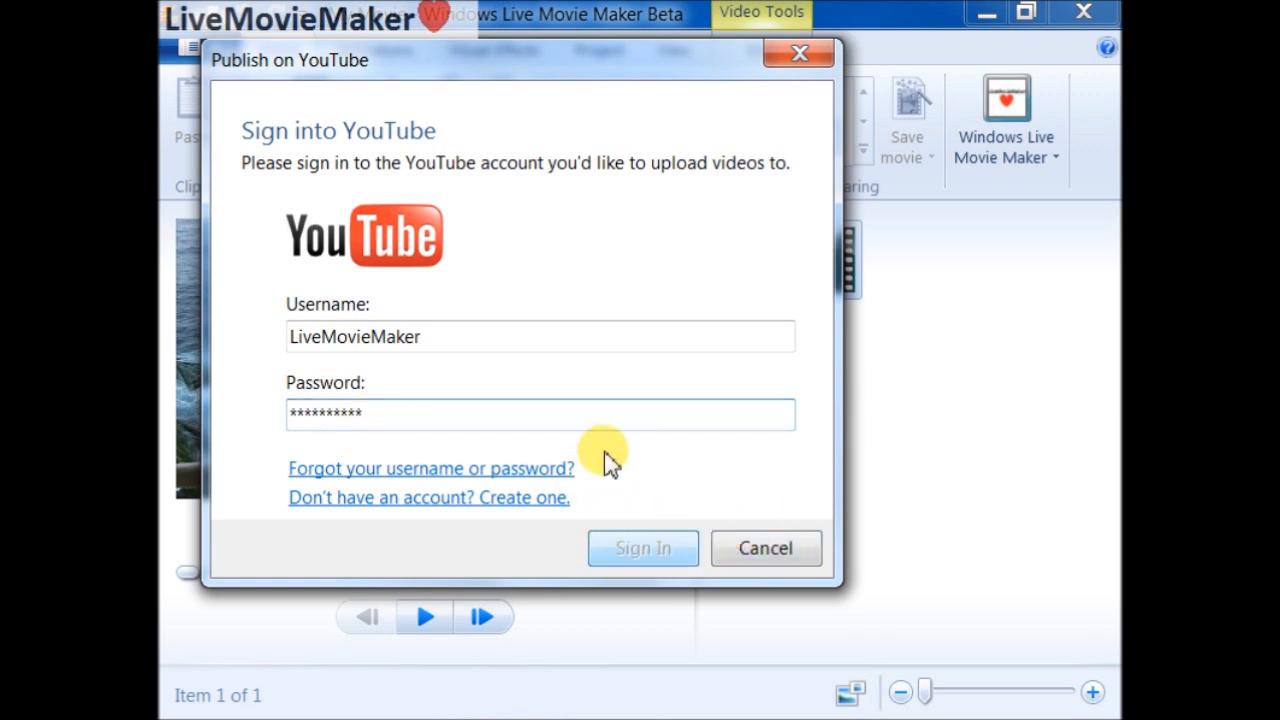
click(642, 548)
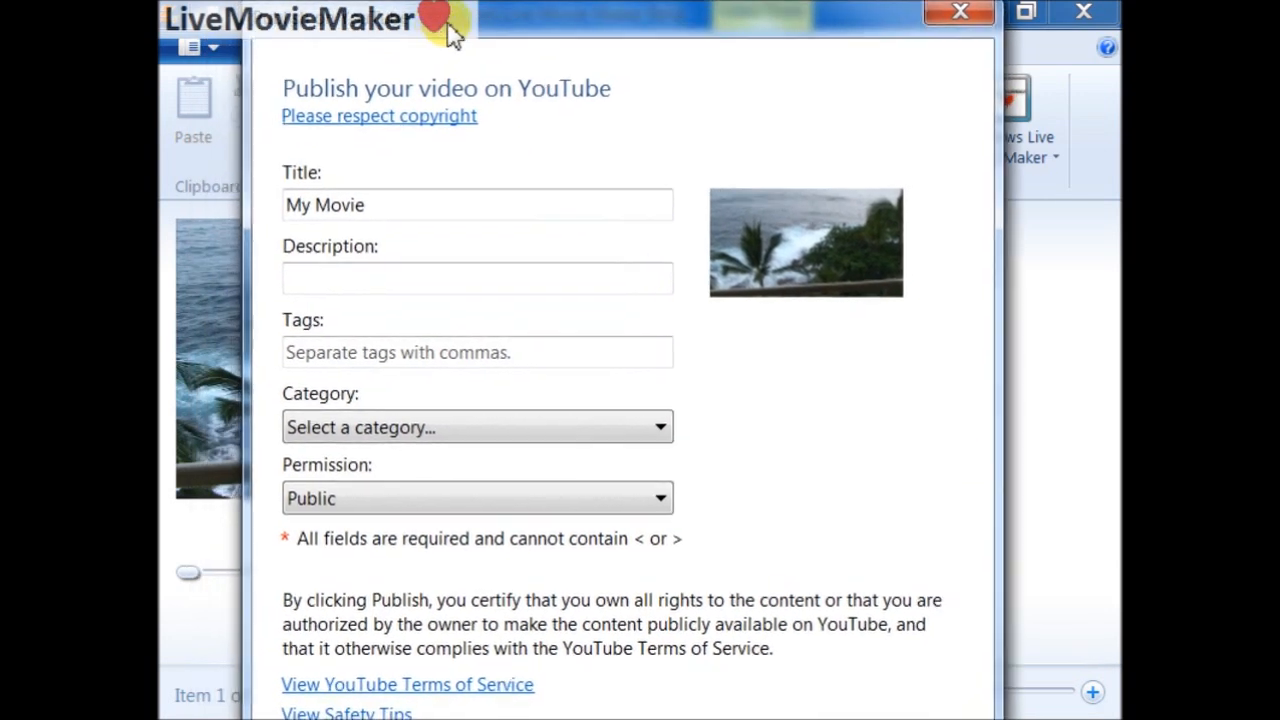
Step: Replace the title 'My Movie' with '1080pYoutubeVideo' and add description 'Upload Sony HD video to youtube'
double_click(363, 206)
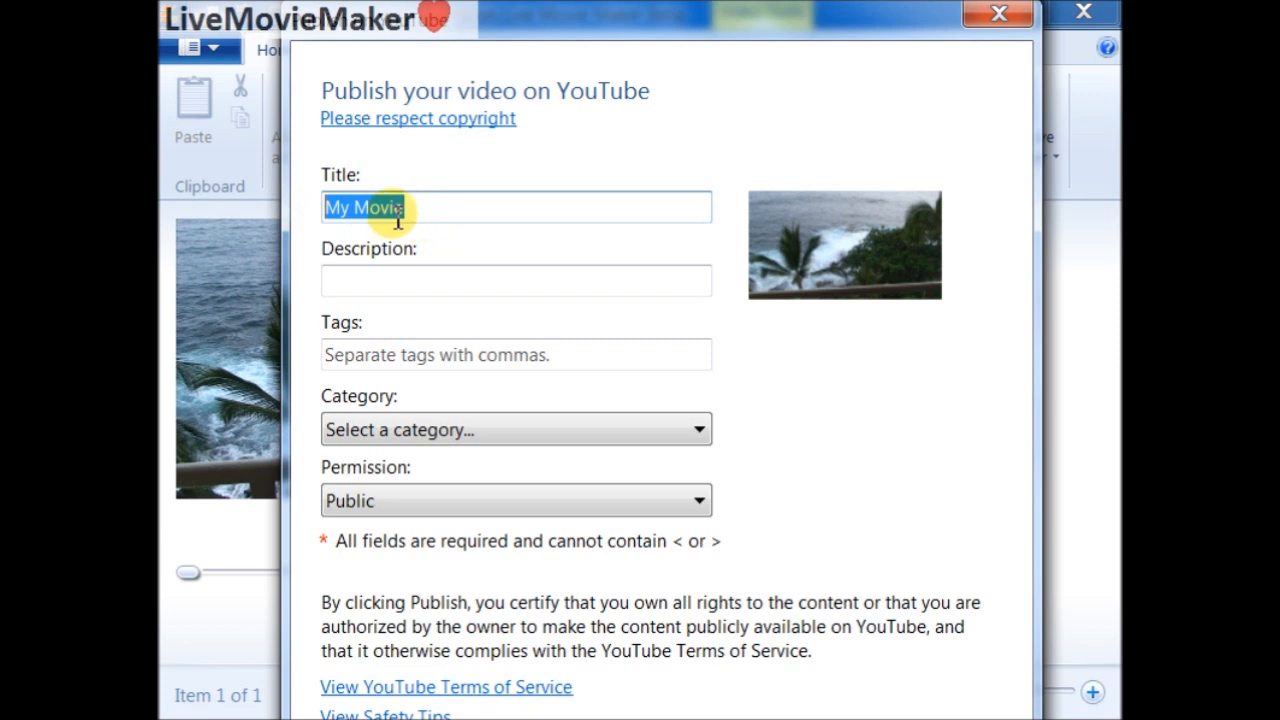
mouse_move(487, 204)
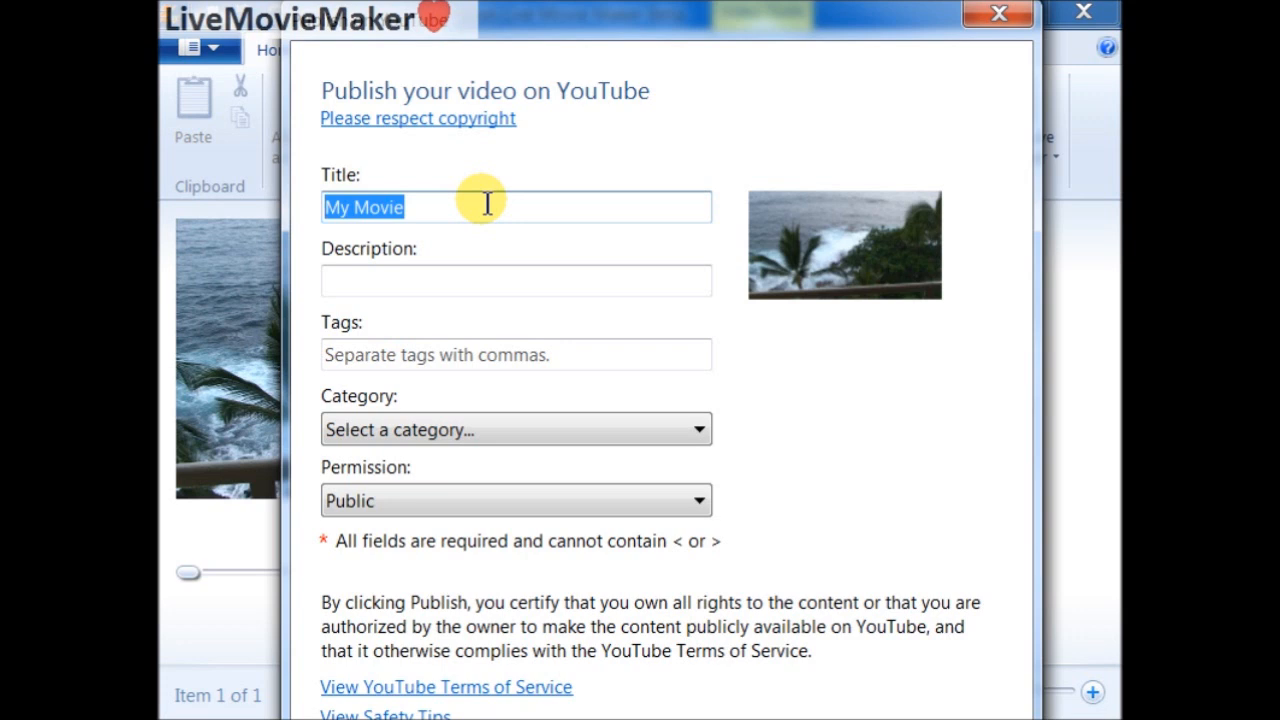
text(1080p)
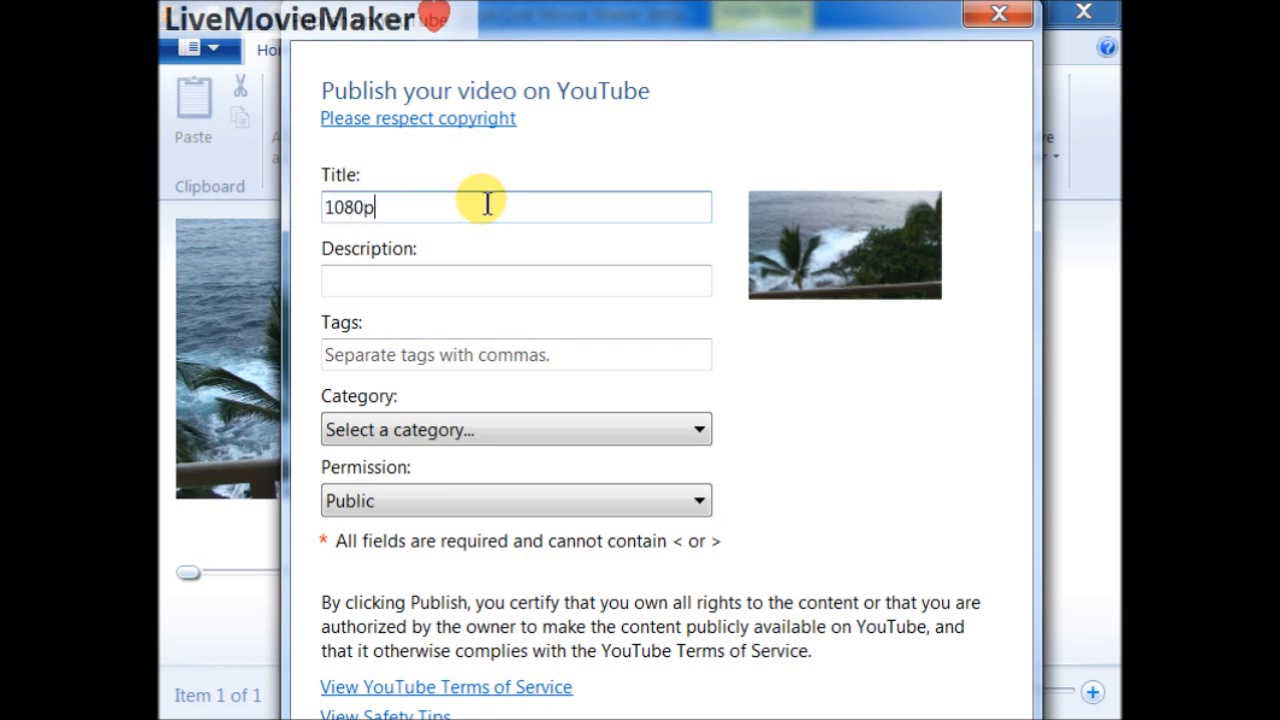
text(YoutubeVideo)
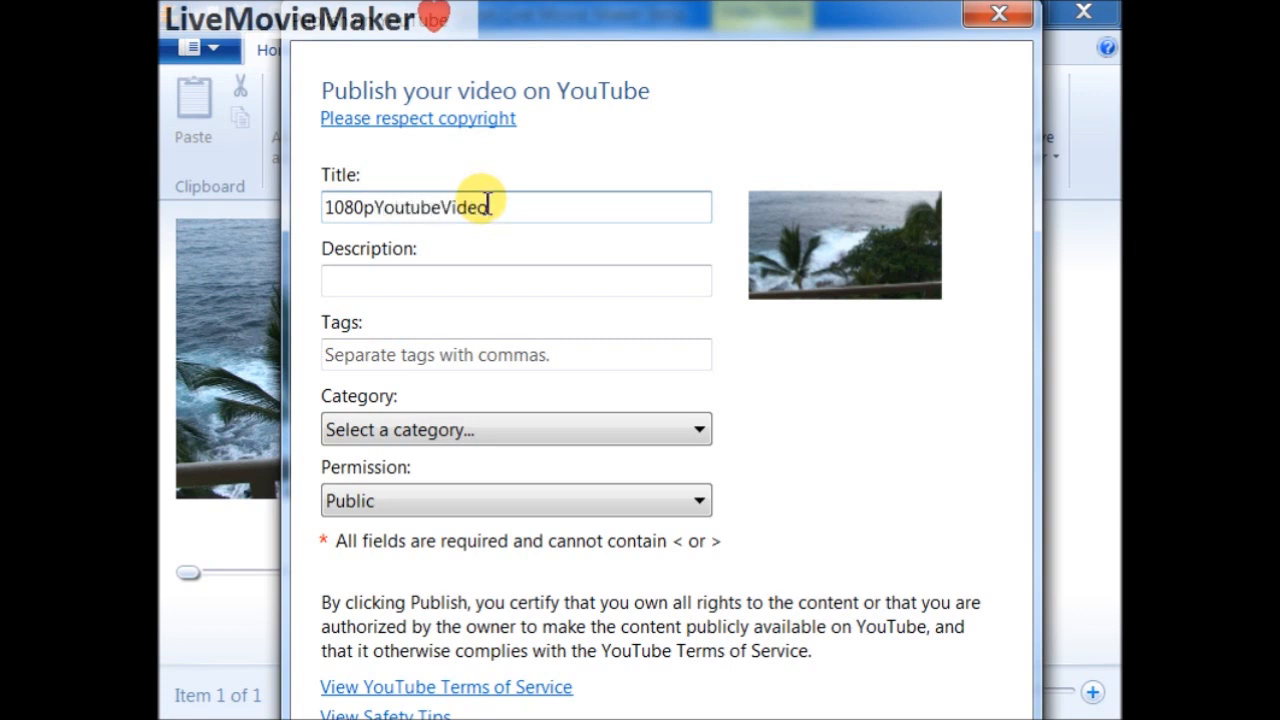
click(515, 281)
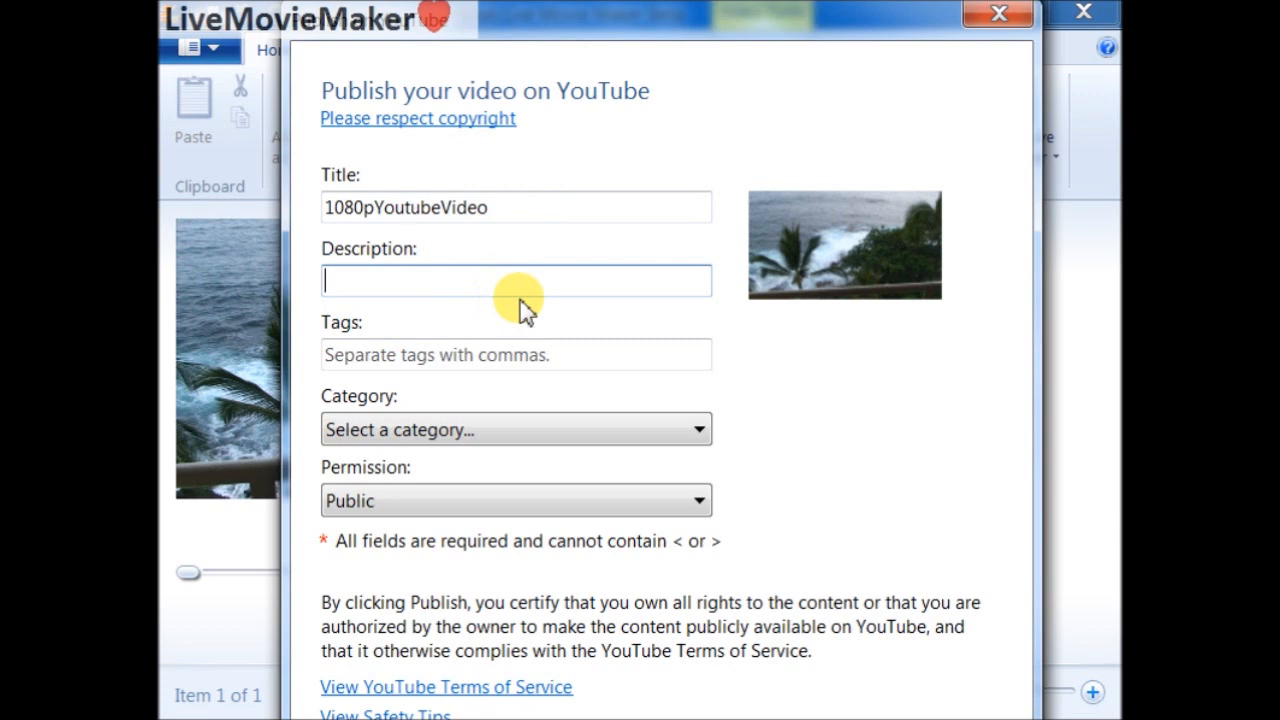
text(Upload Sony HD video to youtube)
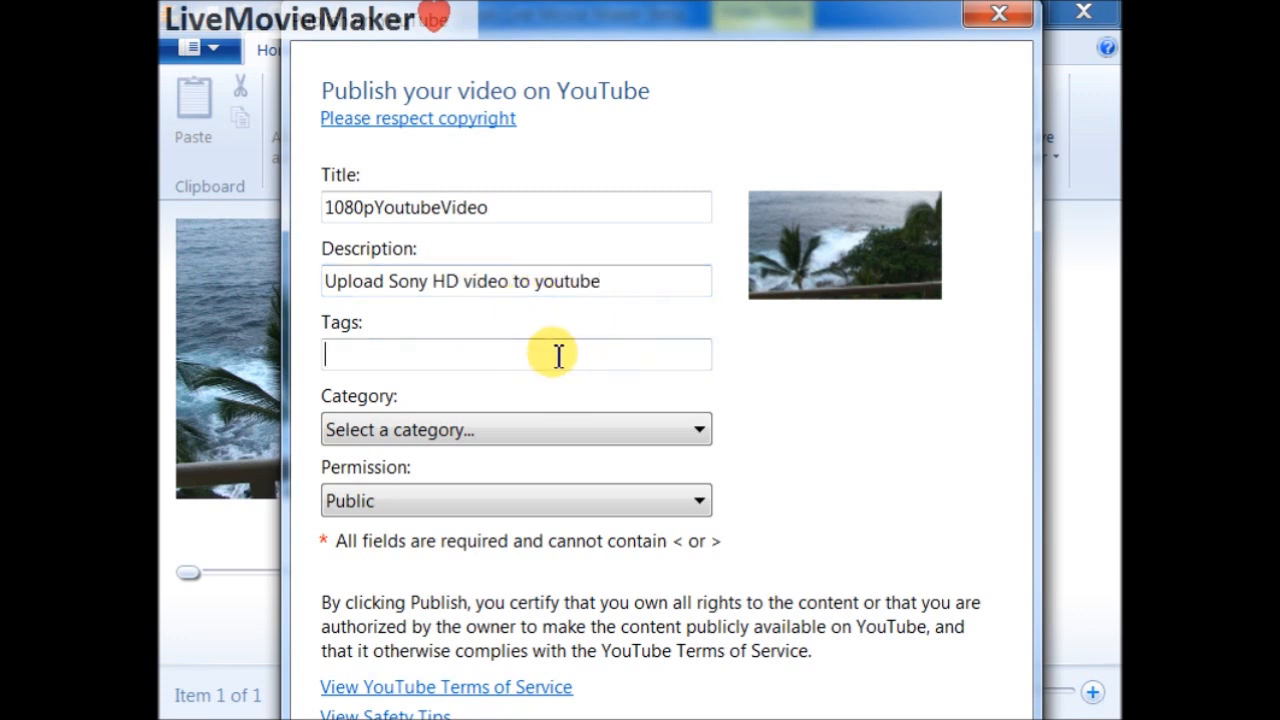
mouse_move(520, 330)
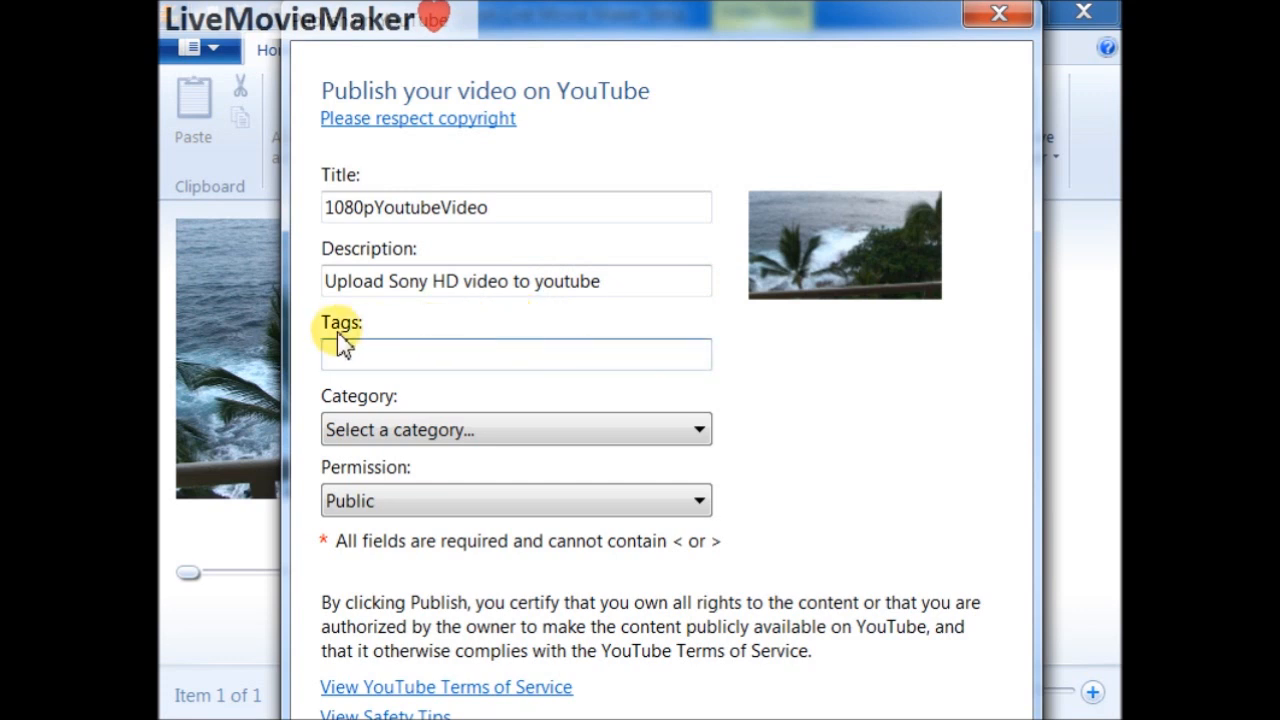
mouse_move(395, 385)
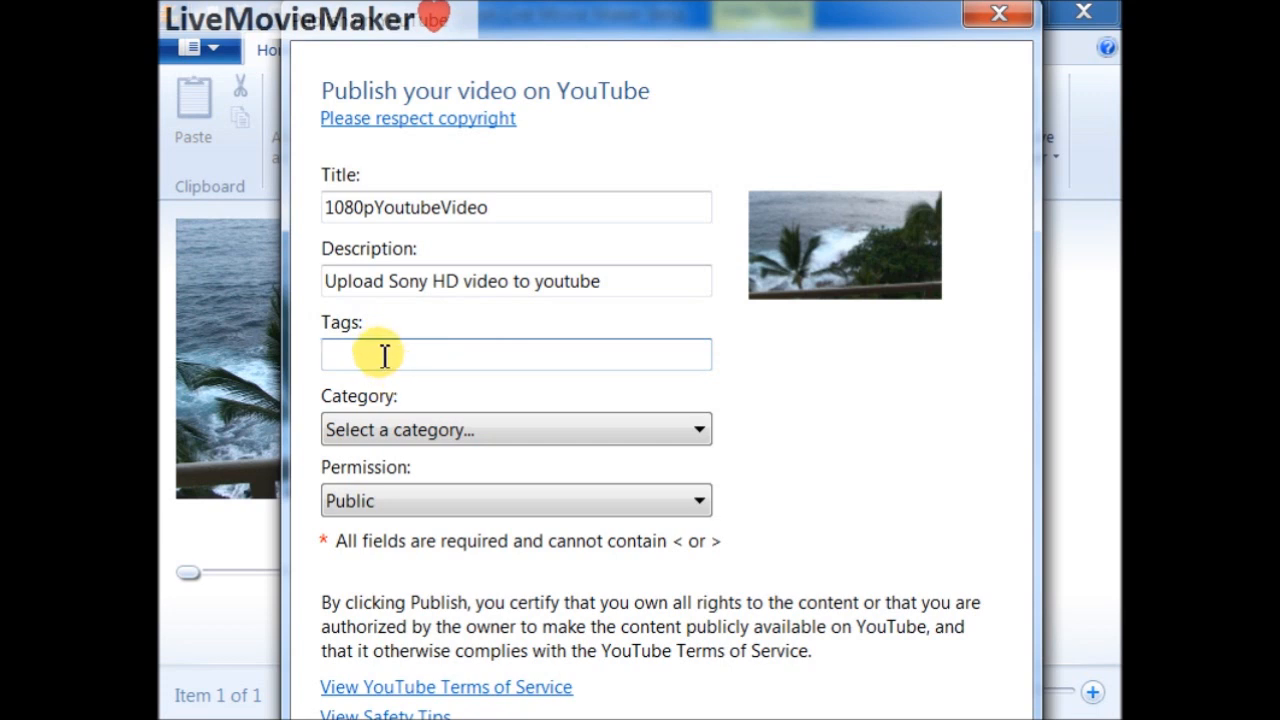
Step: Tag the video 'Windows live movie maker', set category Howto & Style and permission Private
click(375, 207)
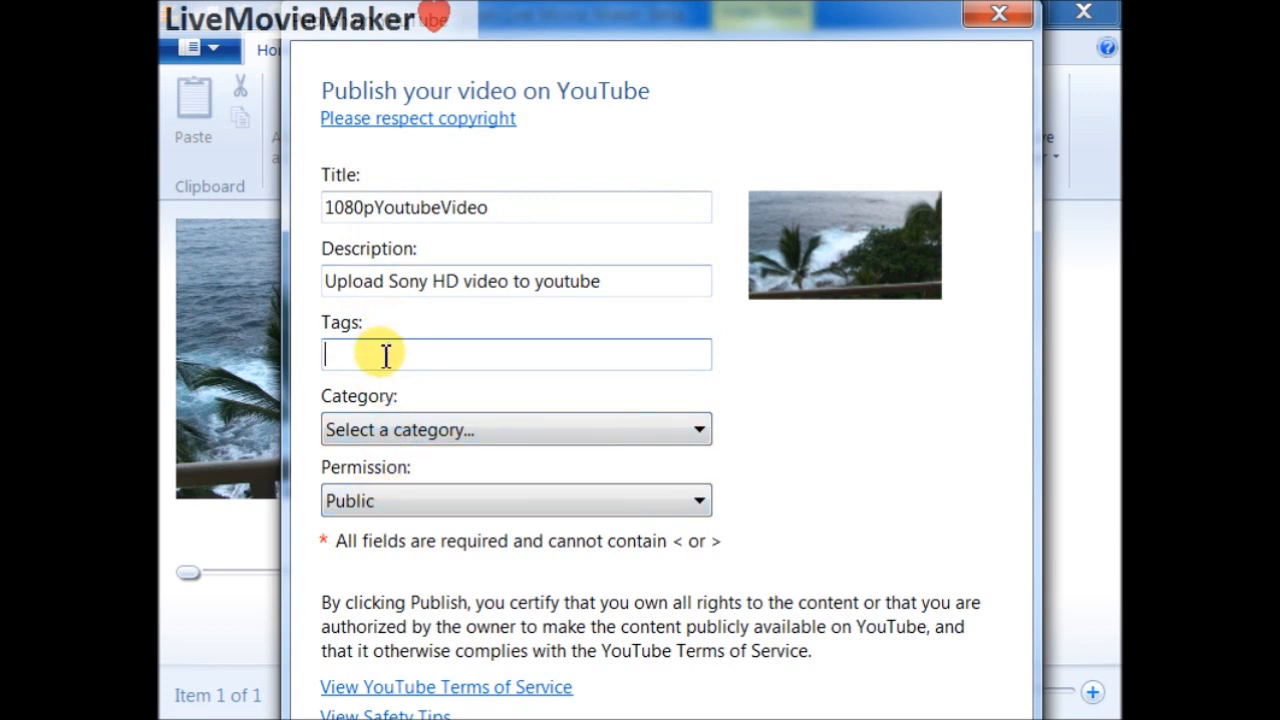
mouse_move(468, 330)
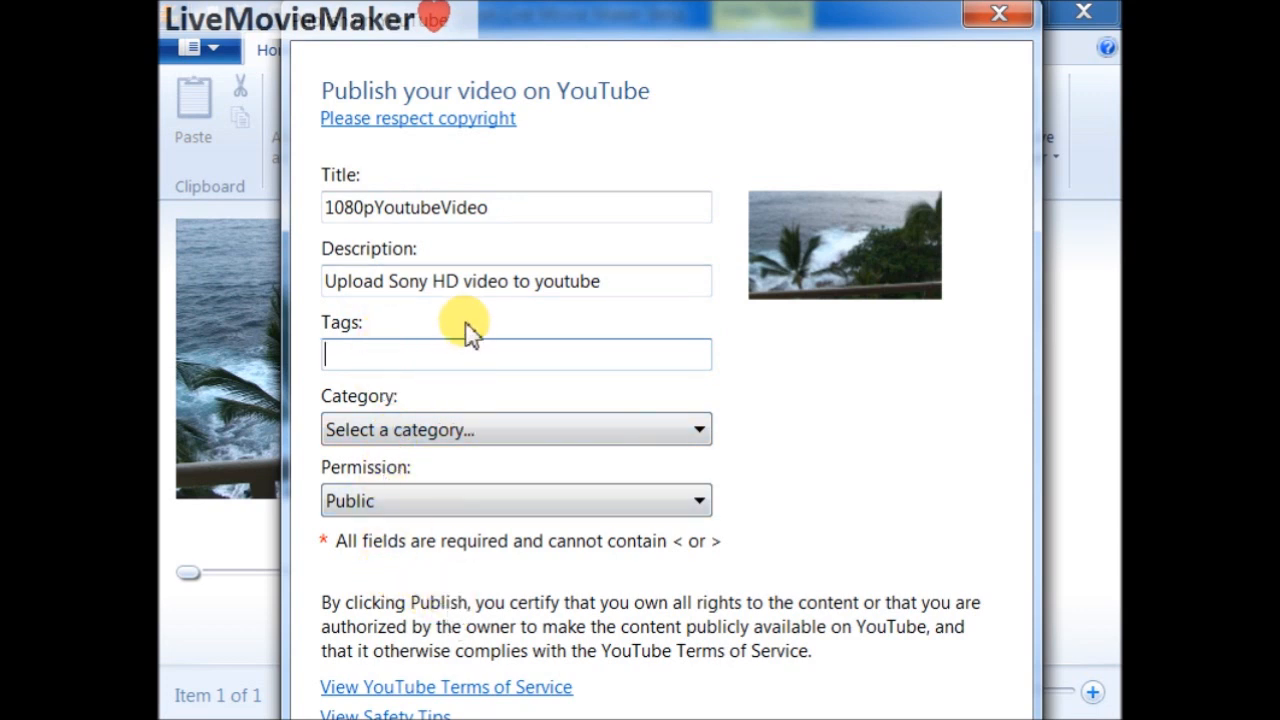
mouse_move(500, 290)
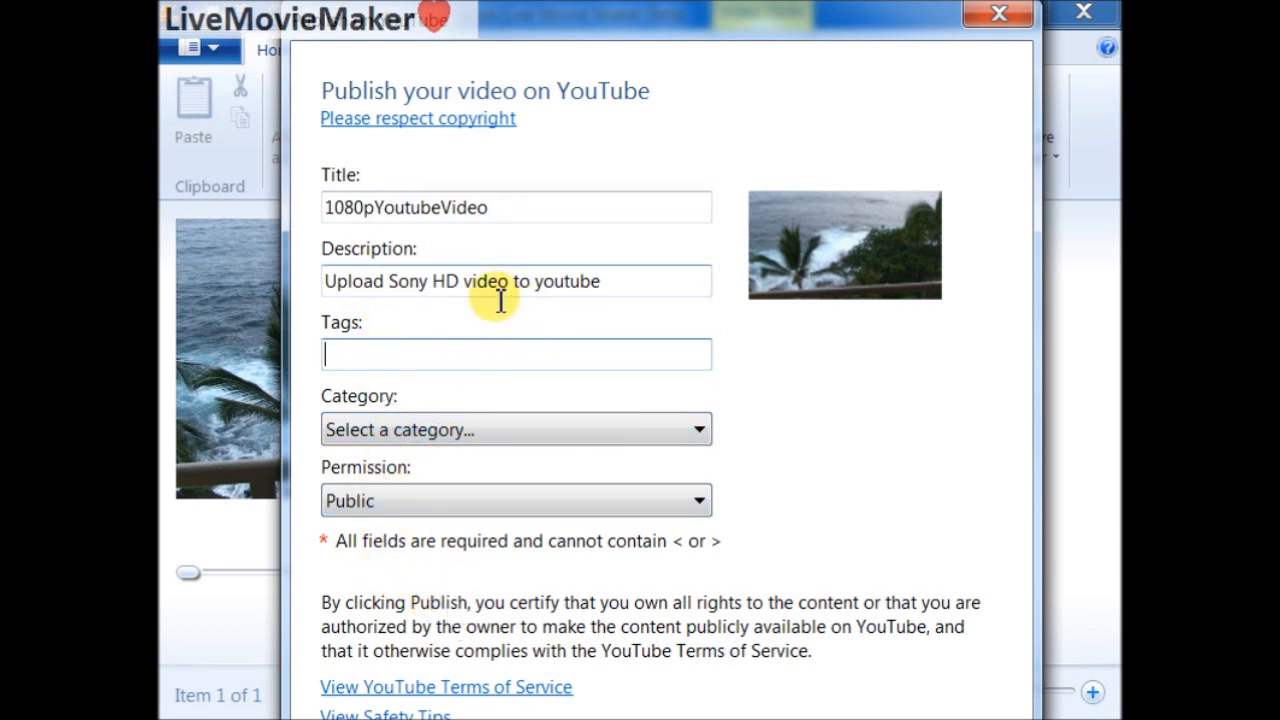
mouse_move(469, 348)
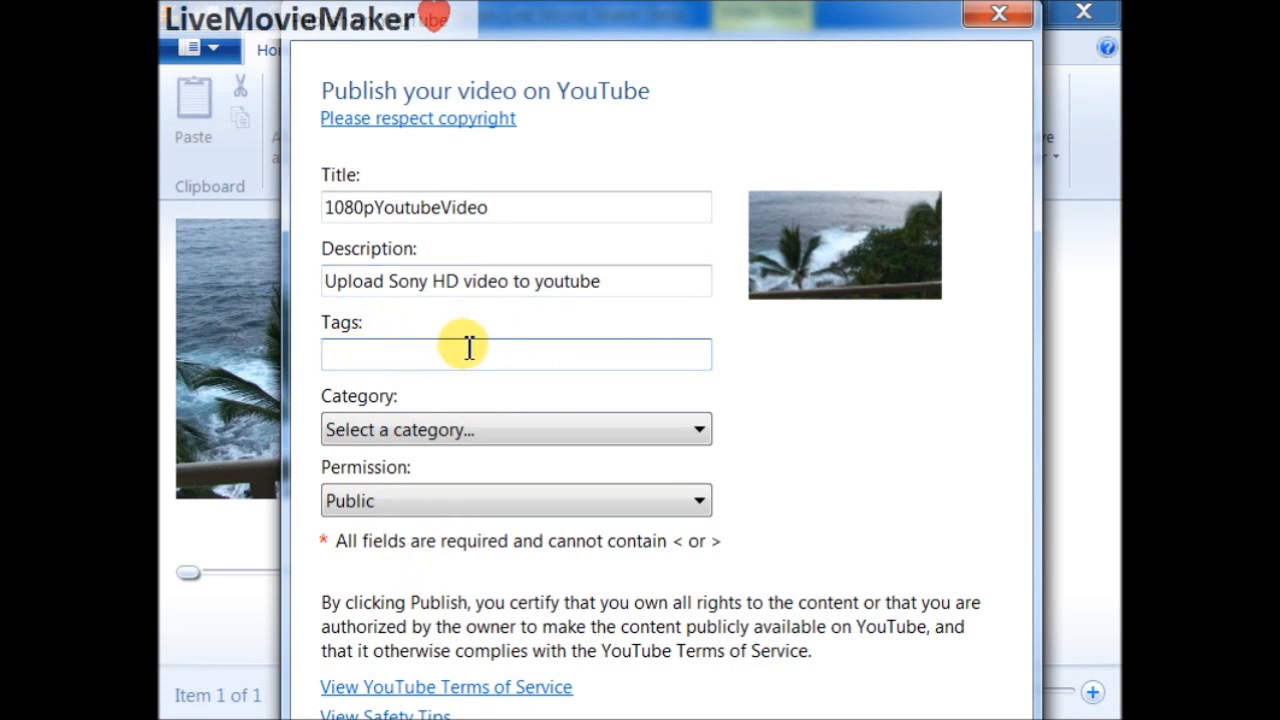
text(Windows live movie)
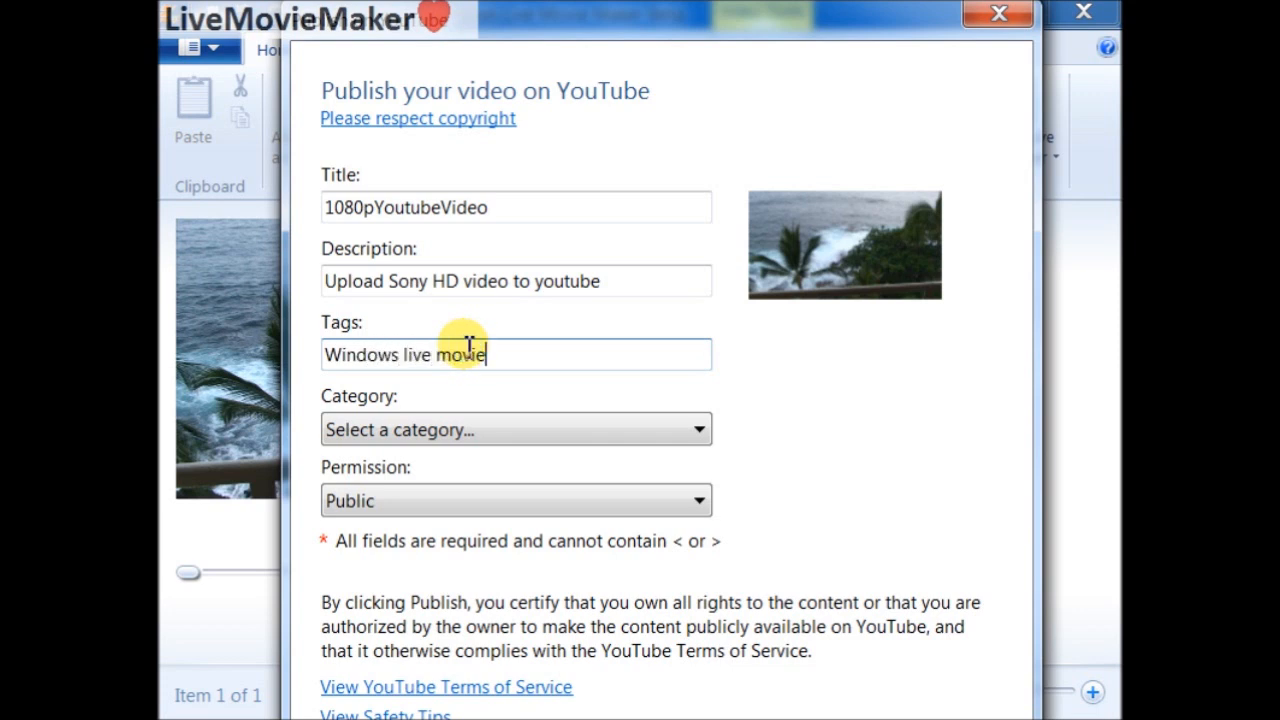
text(maker)
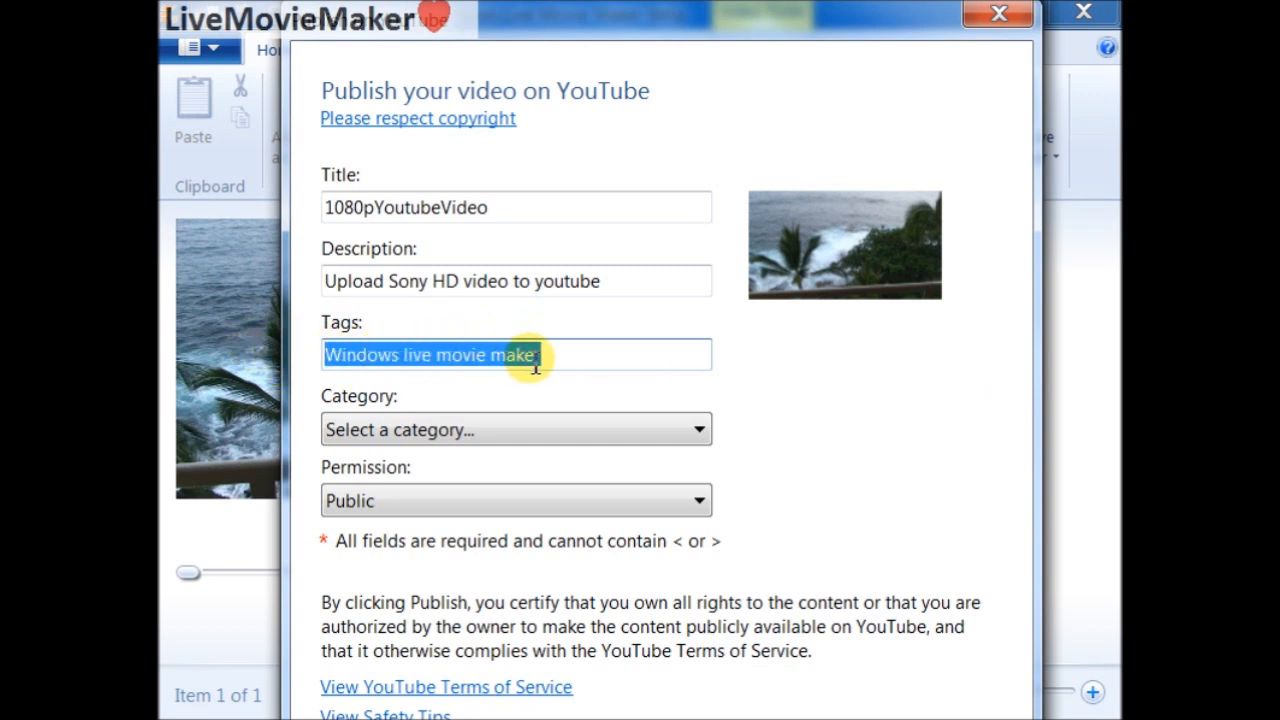
click(567, 355)
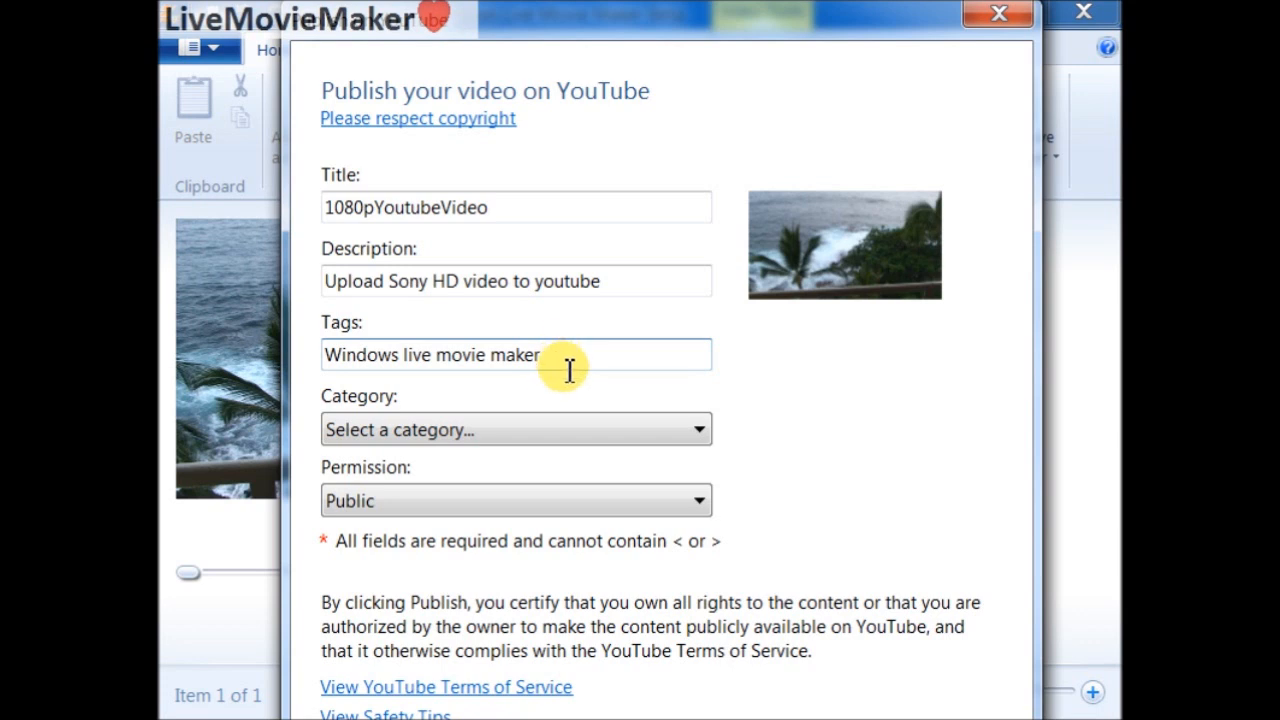
mouse_move(579, 361)
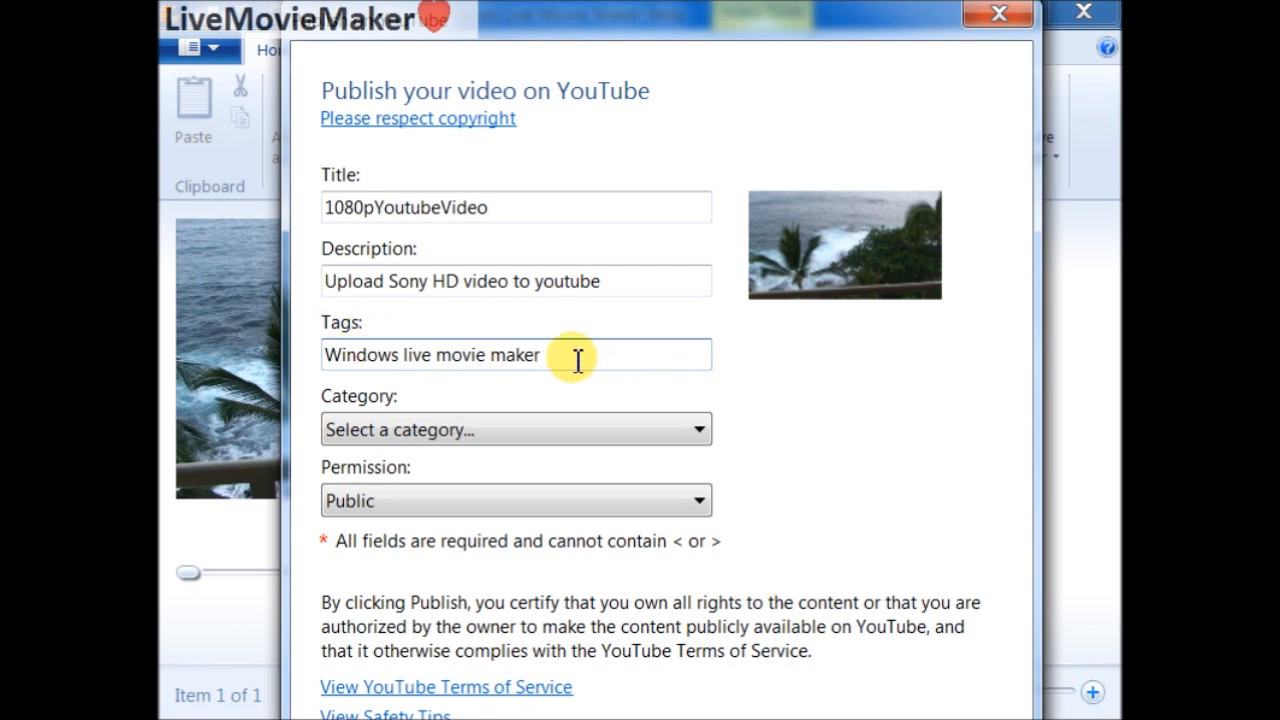
triple_click(432, 354)
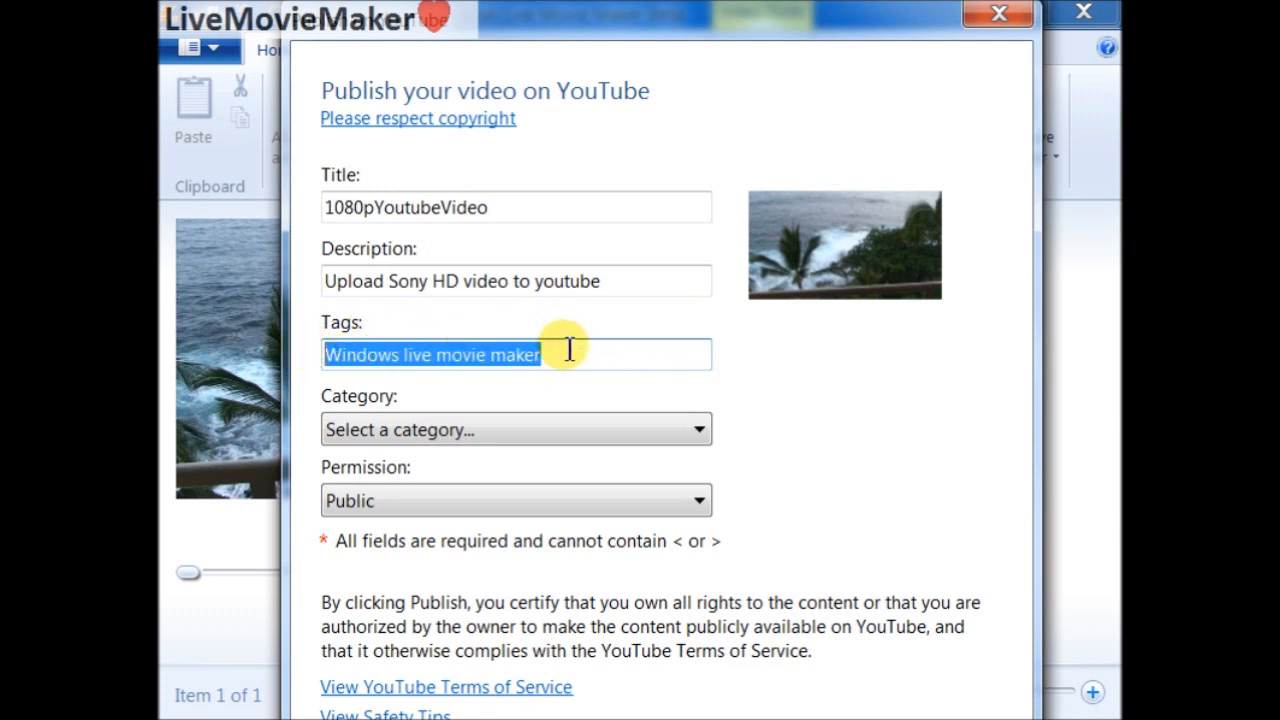
mouse_move(275, 352)
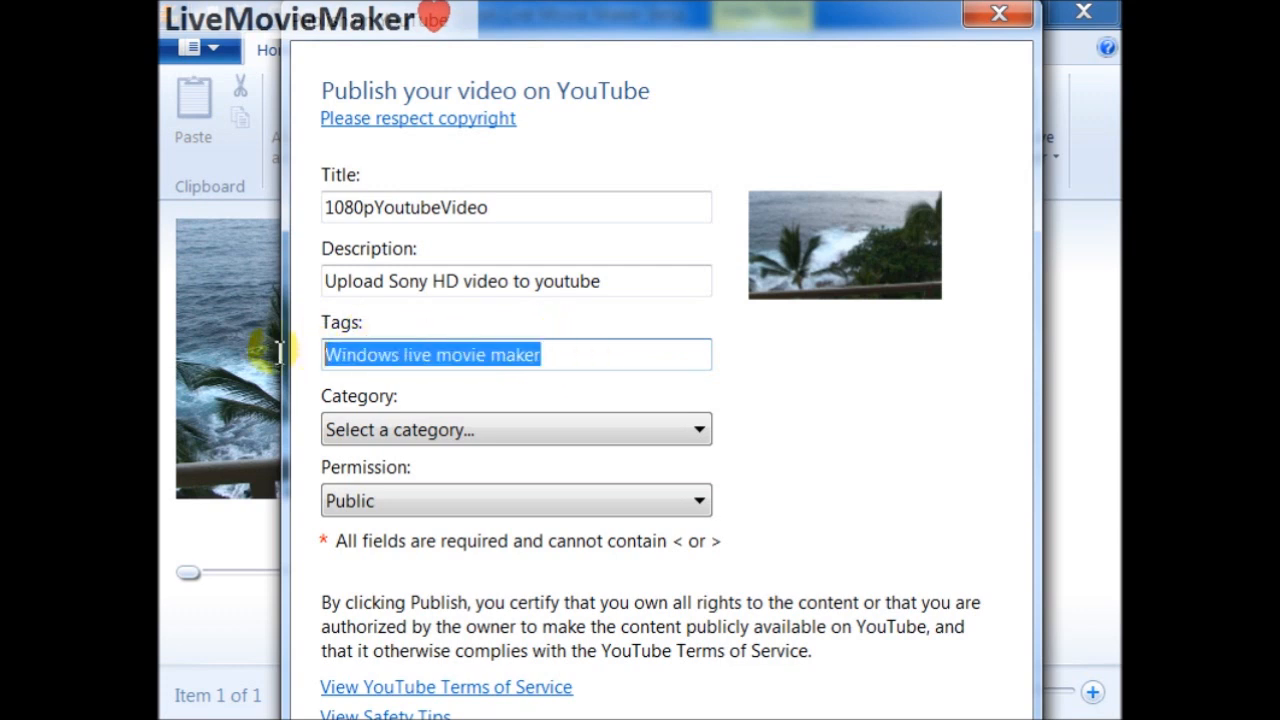
mouse_move(580, 345)
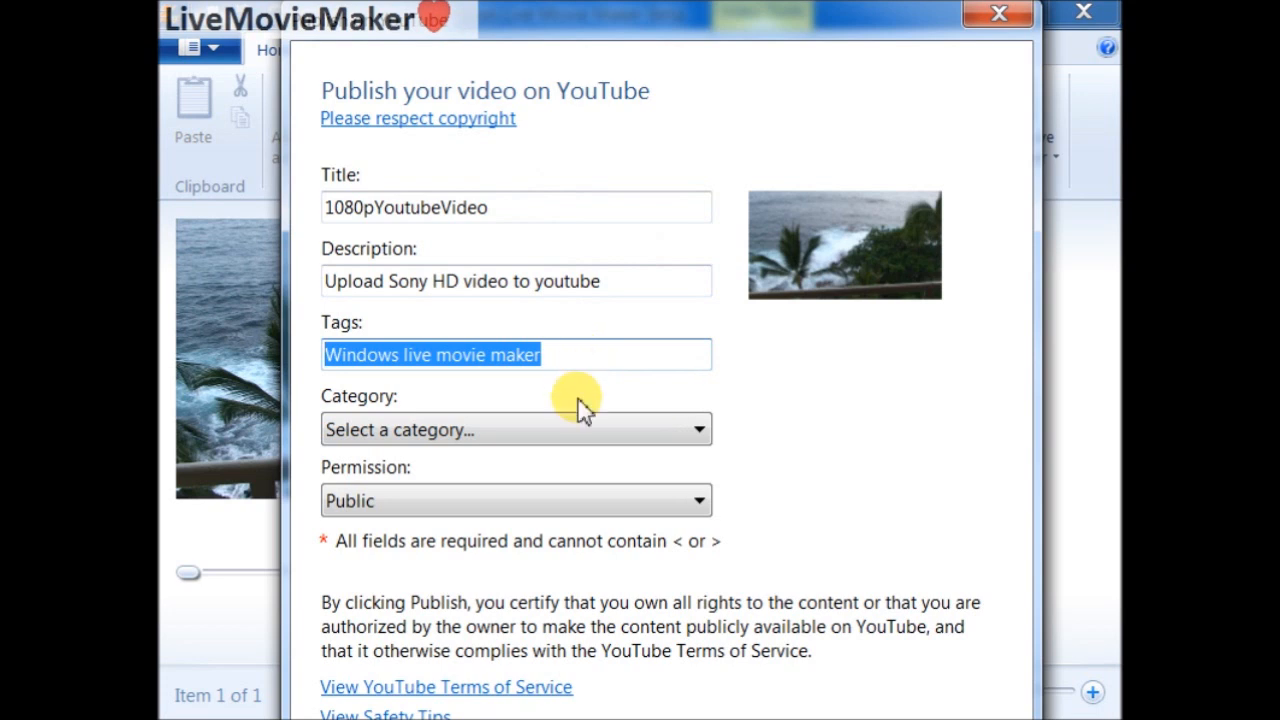
click(515, 429)
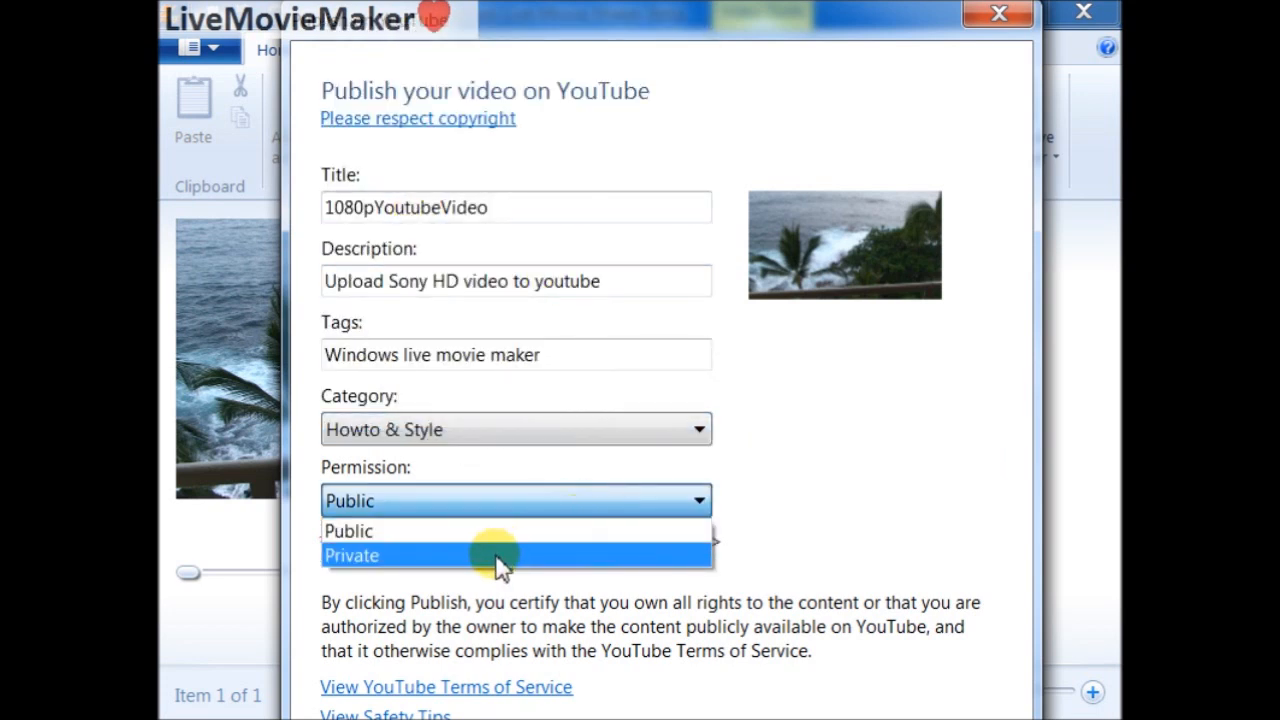
click(352, 555)
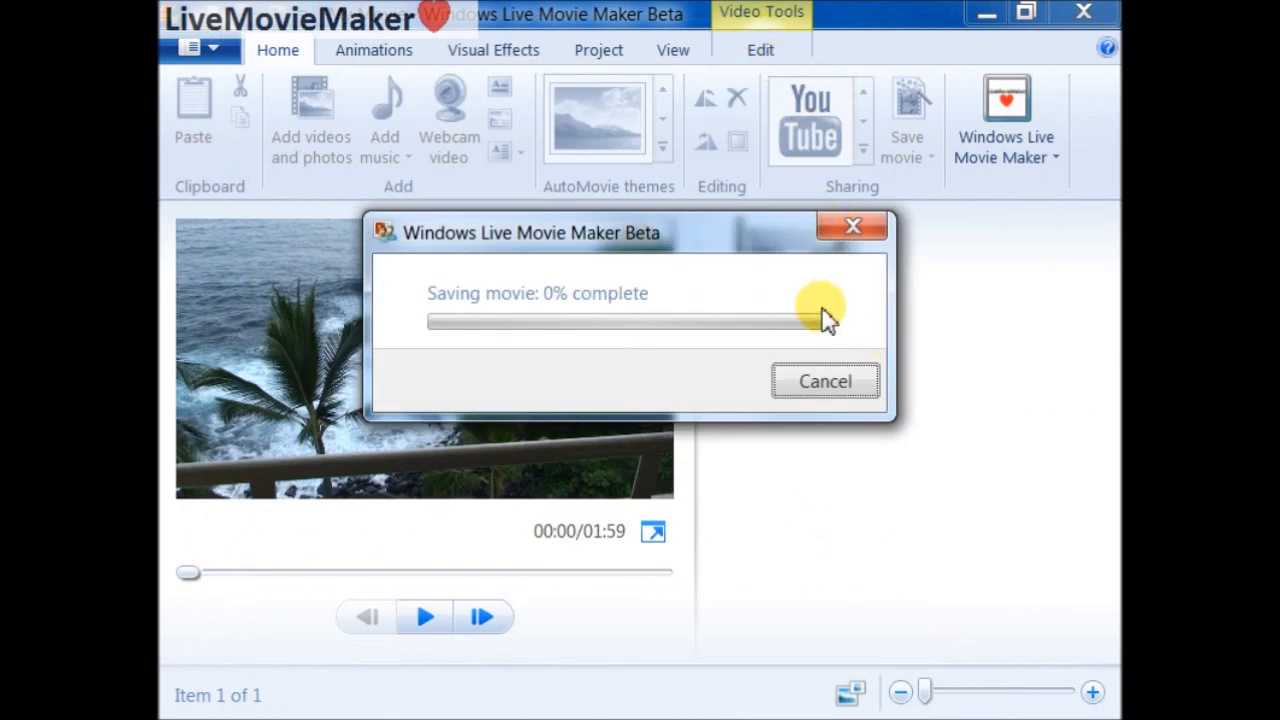
mouse_move(462, 343)
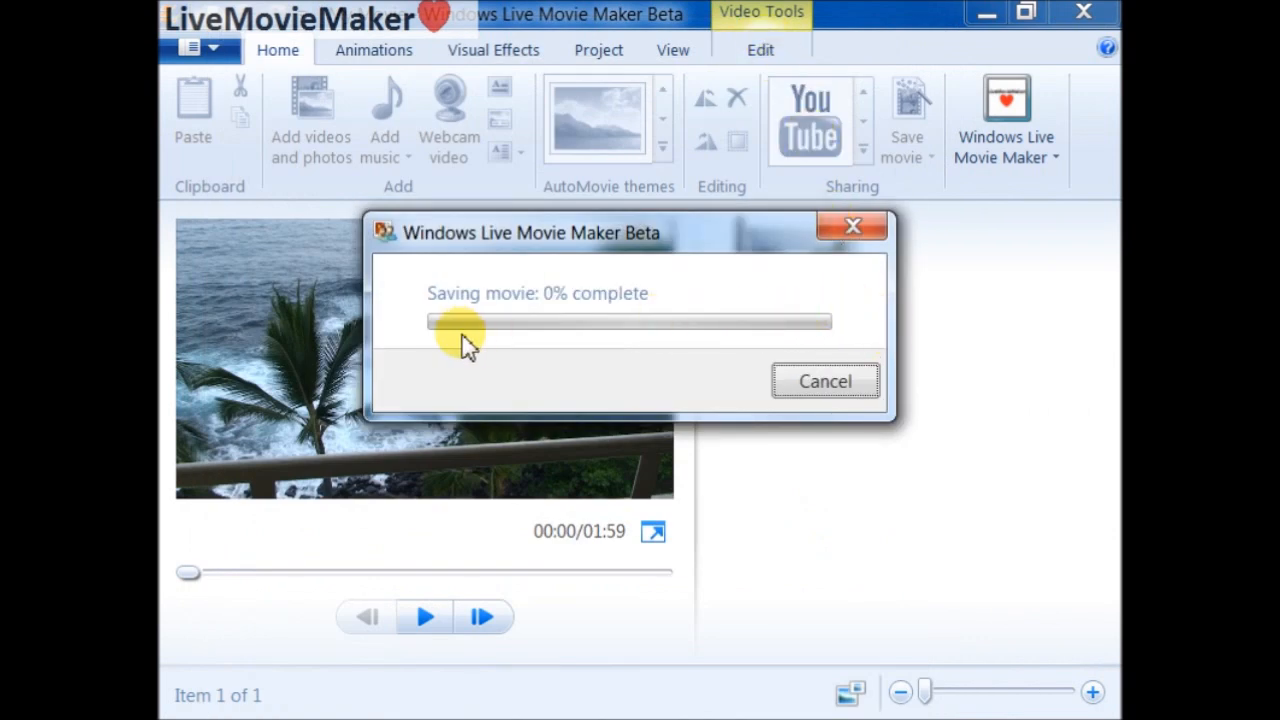